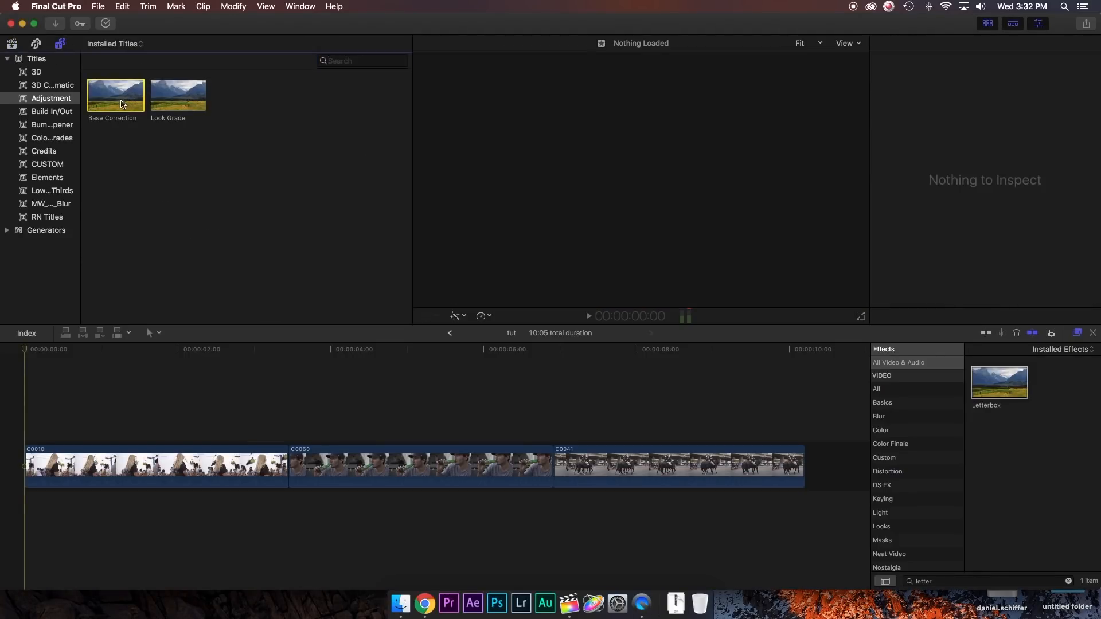
Search 'movies' in the Finder window before returning to the project.
left_click(178, 95)
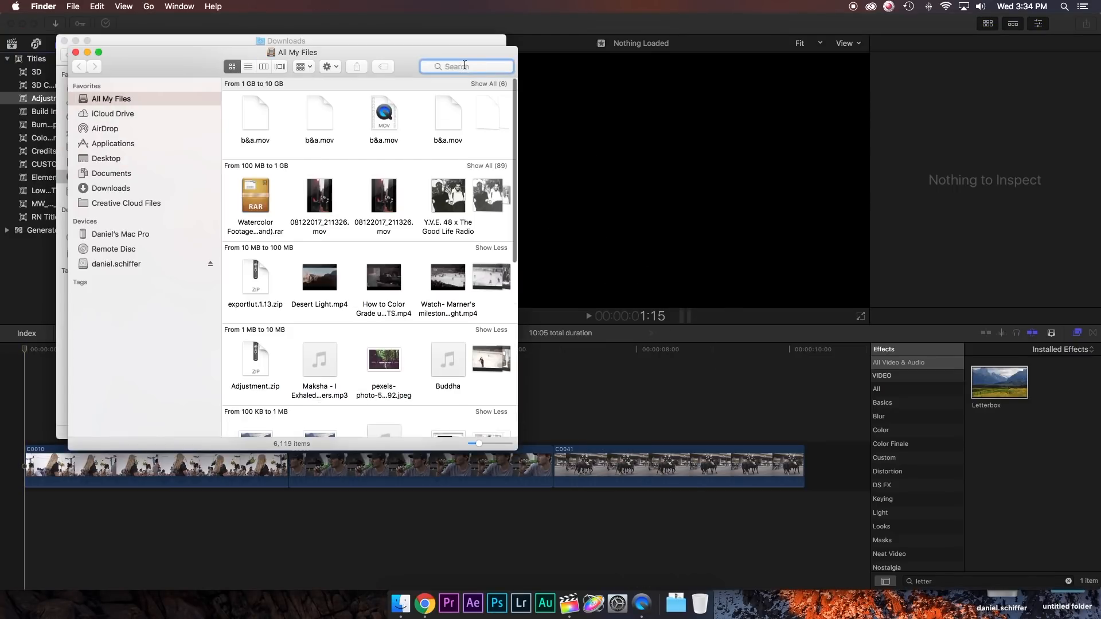
type("movies")
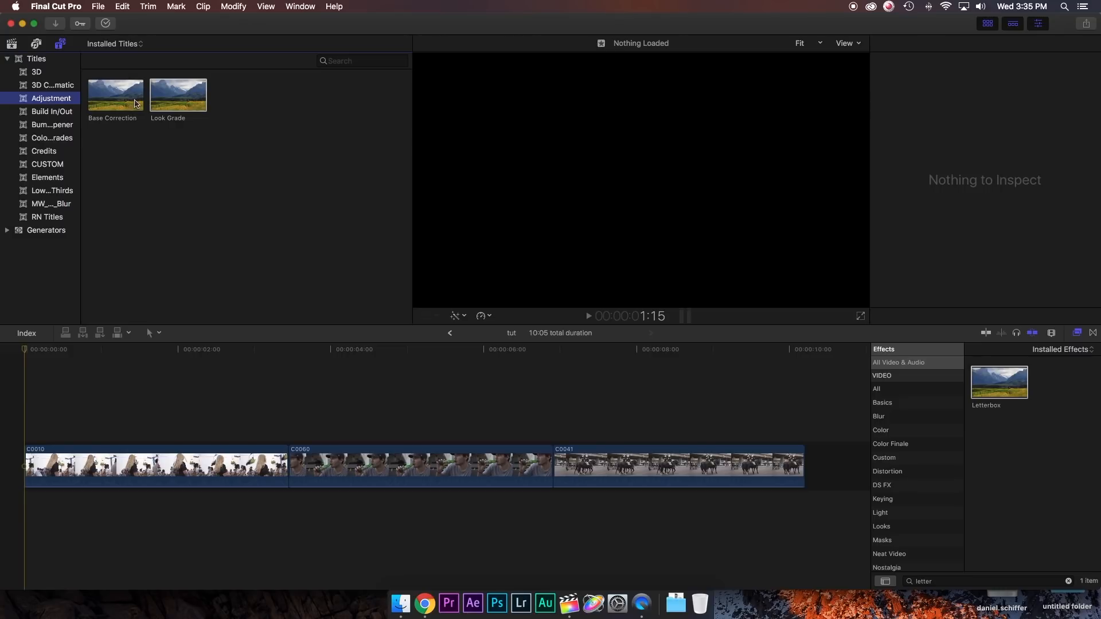
Select the Base Correction and Look Grade titles and park the playhead in the first clip.
left_click(178, 95)
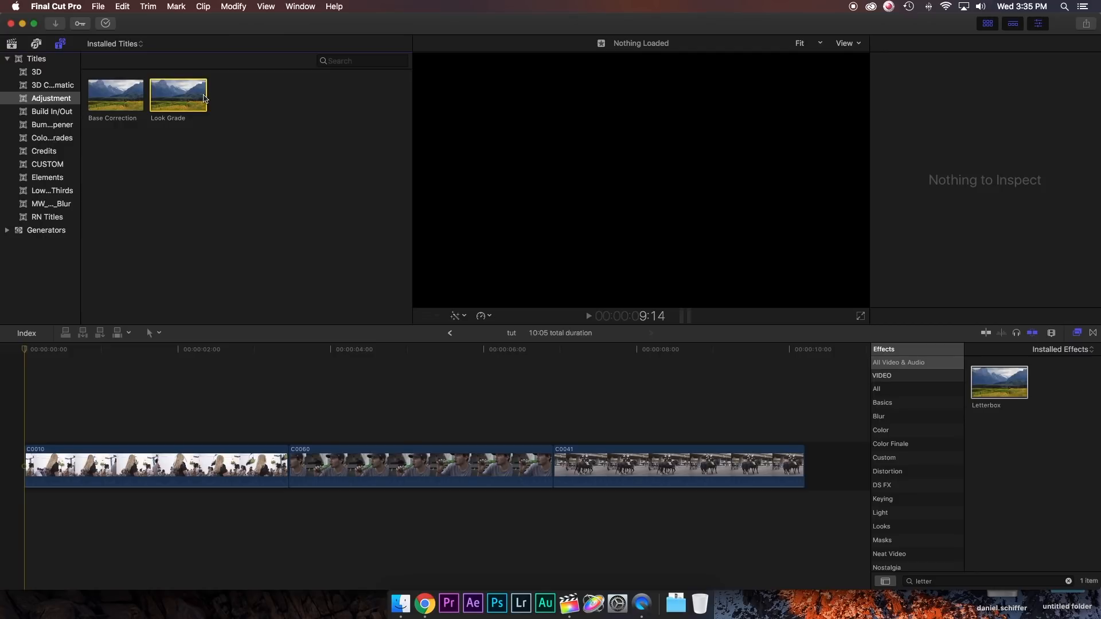
left_click(175, 348)
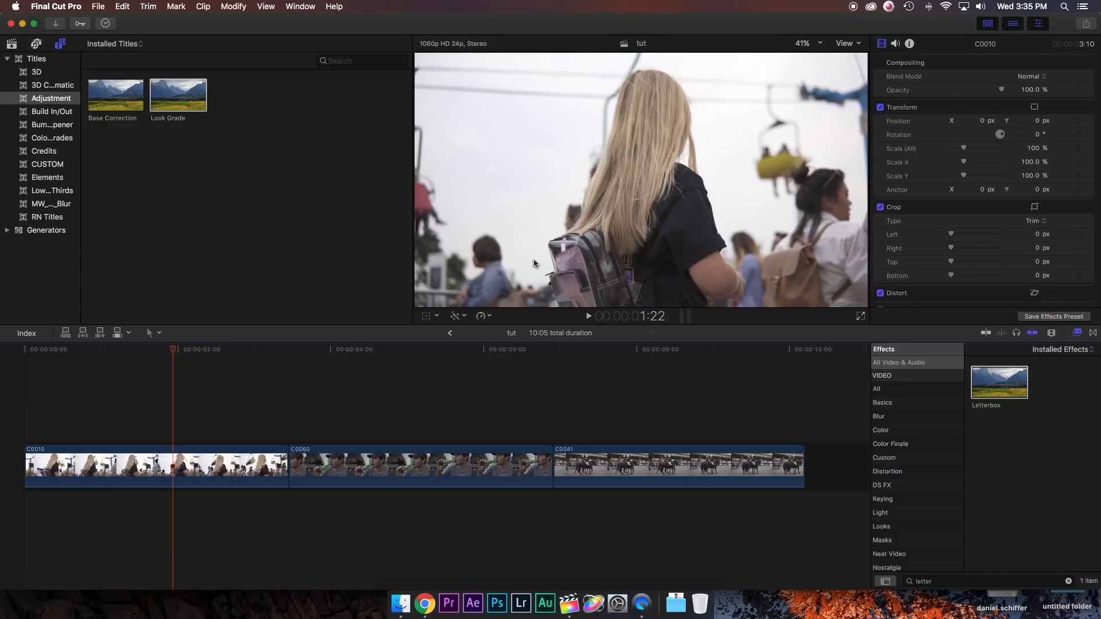
mouse_move(762, 265)
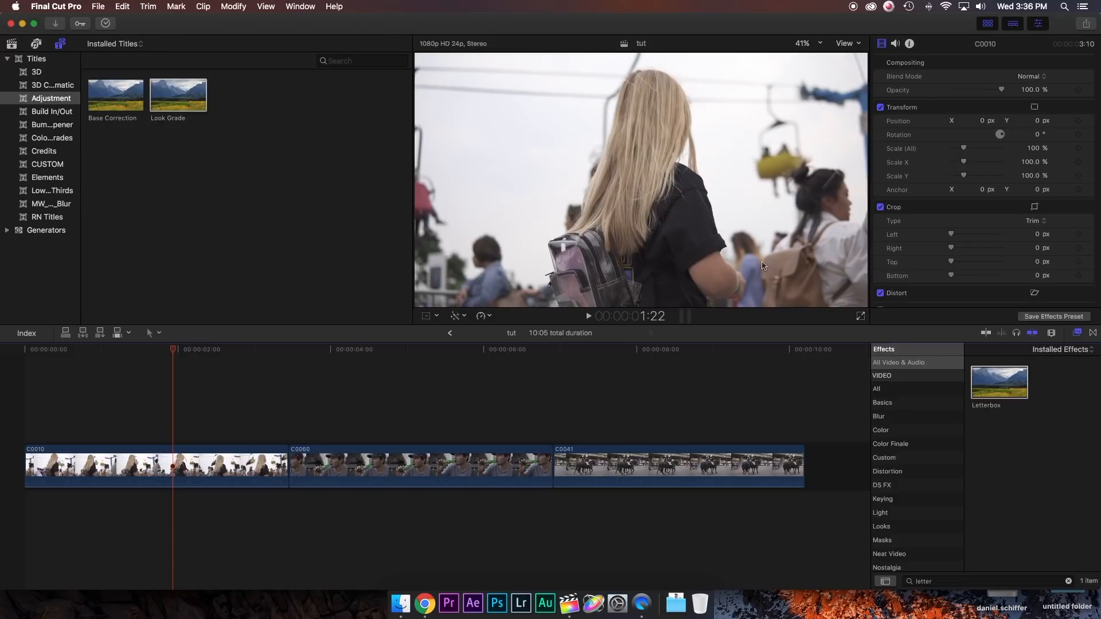
left_click(155, 466)
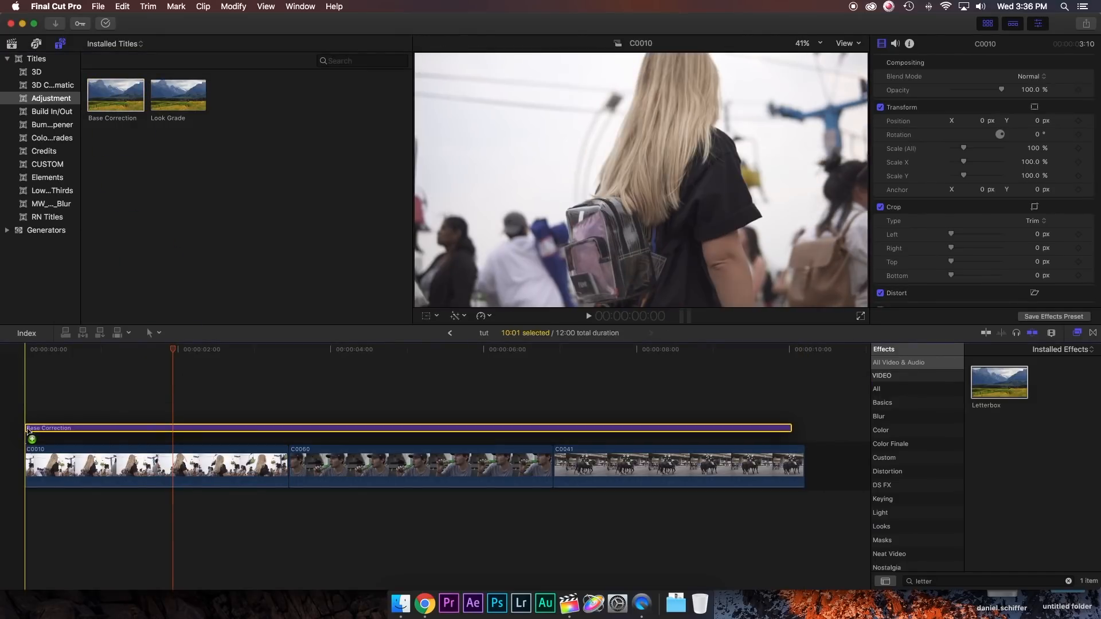
Select the Base Correction layer and bring up its Color Board exposure ranges (midtones, shadows, highlights).
left_click(368, 433)
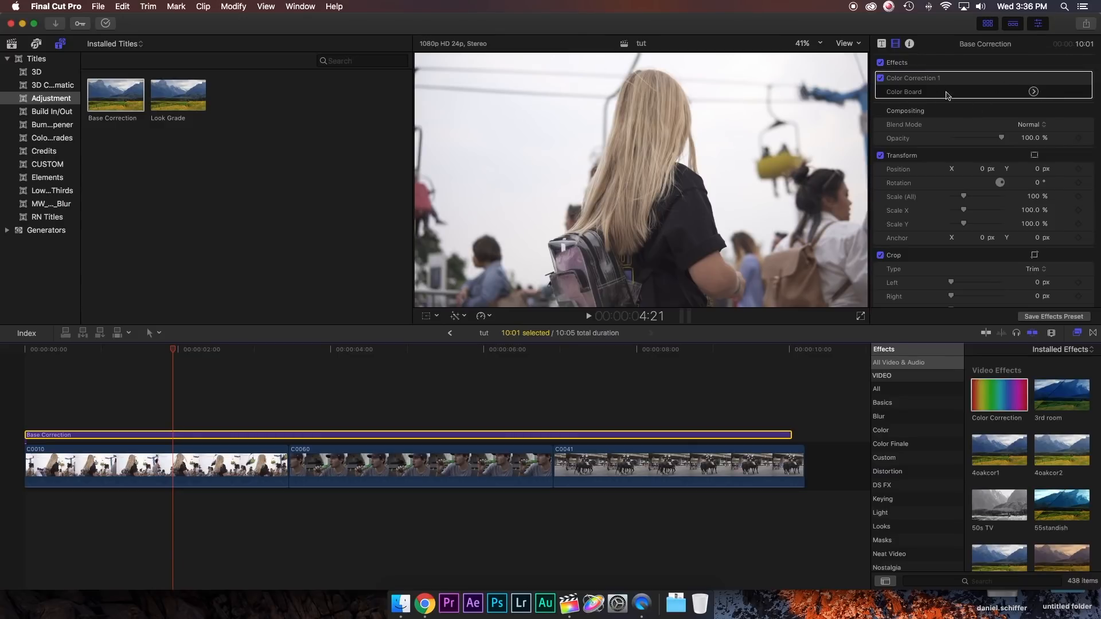
mouse_move(986, 97)
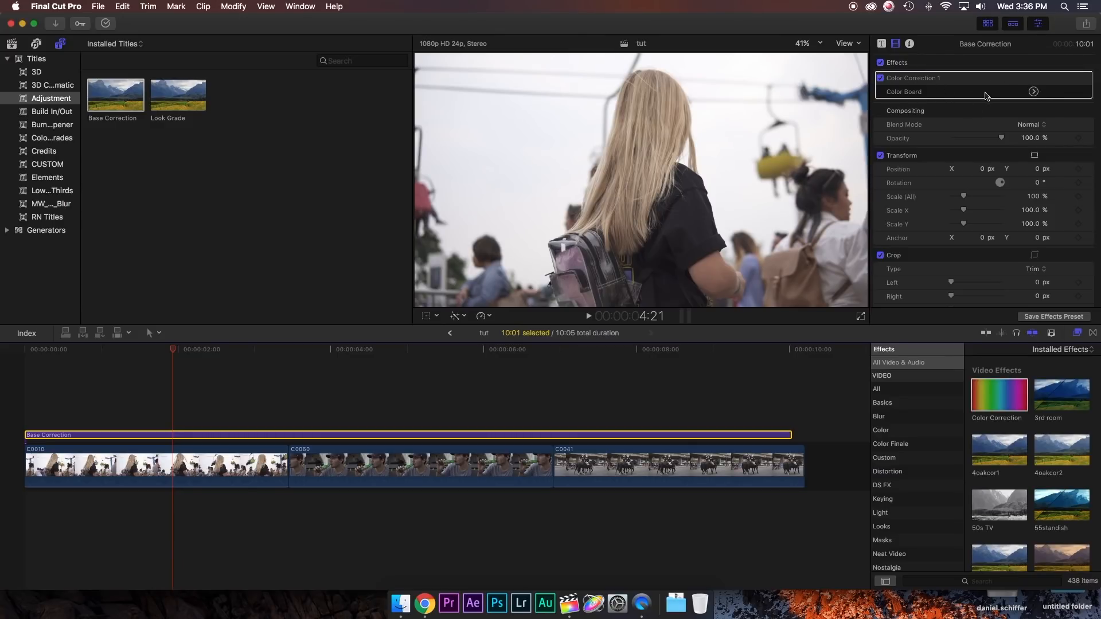
left_click(1033, 92)
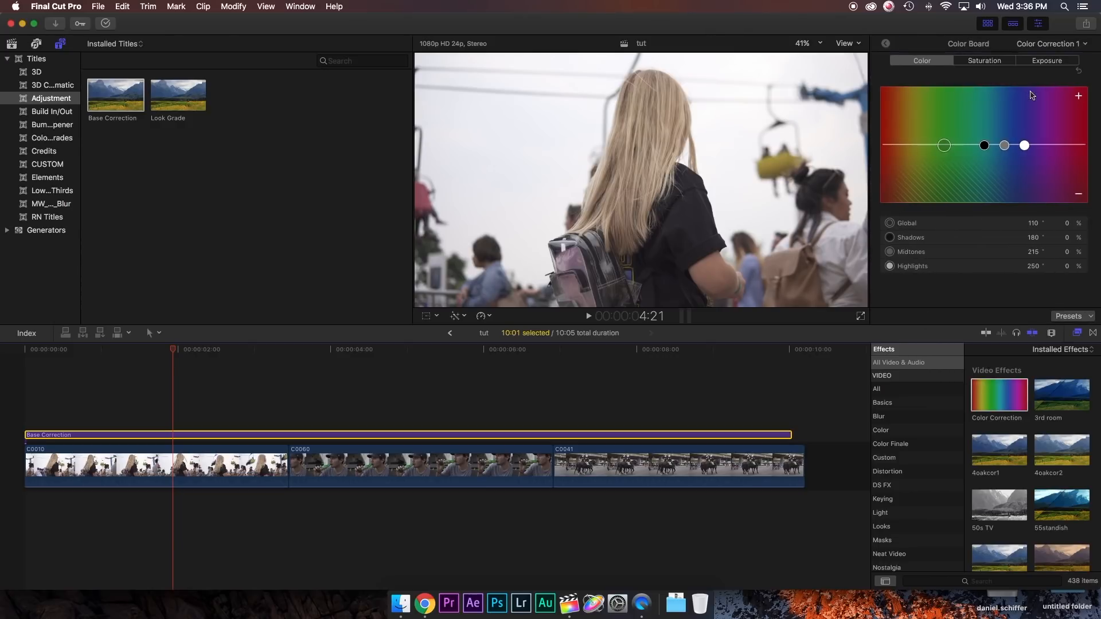
left_click(1046, 60)
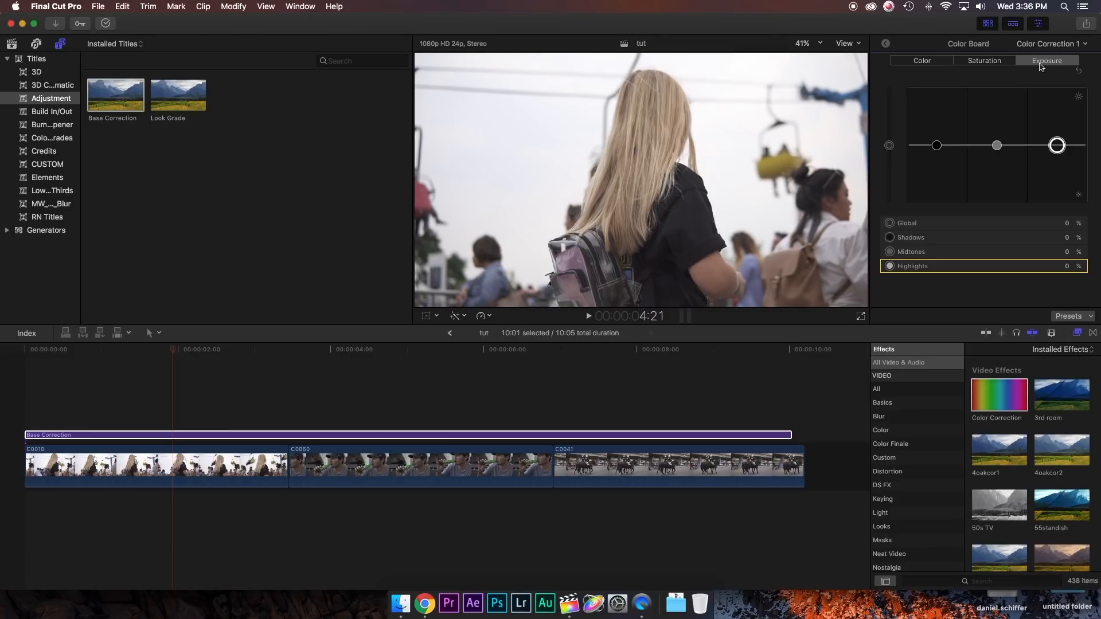
mouse_move(886, 146)
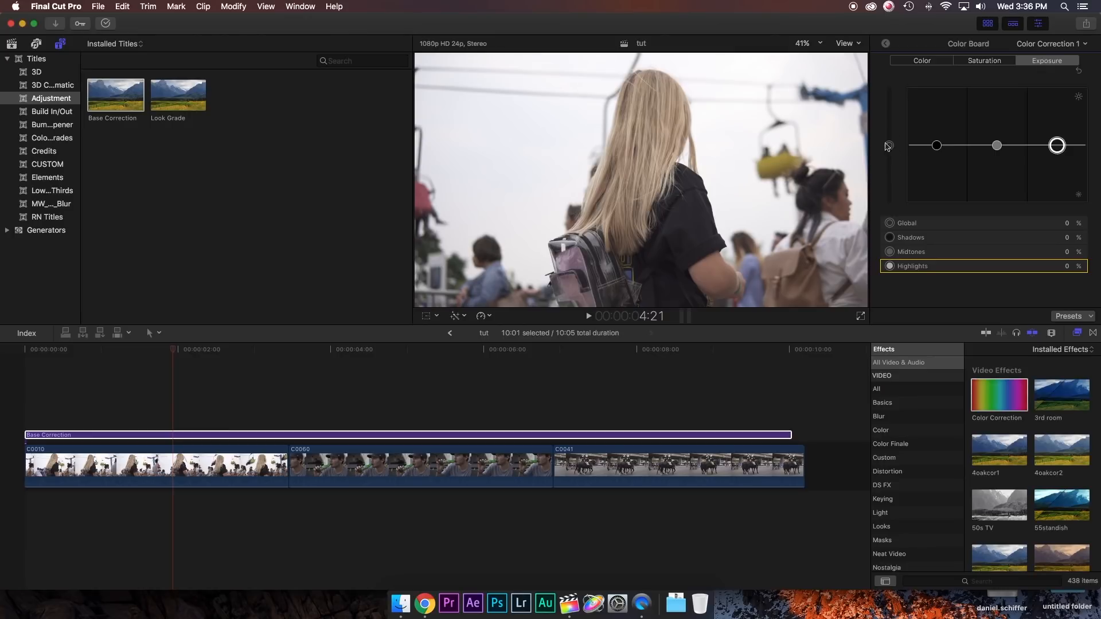
mouse_move(887, 146)
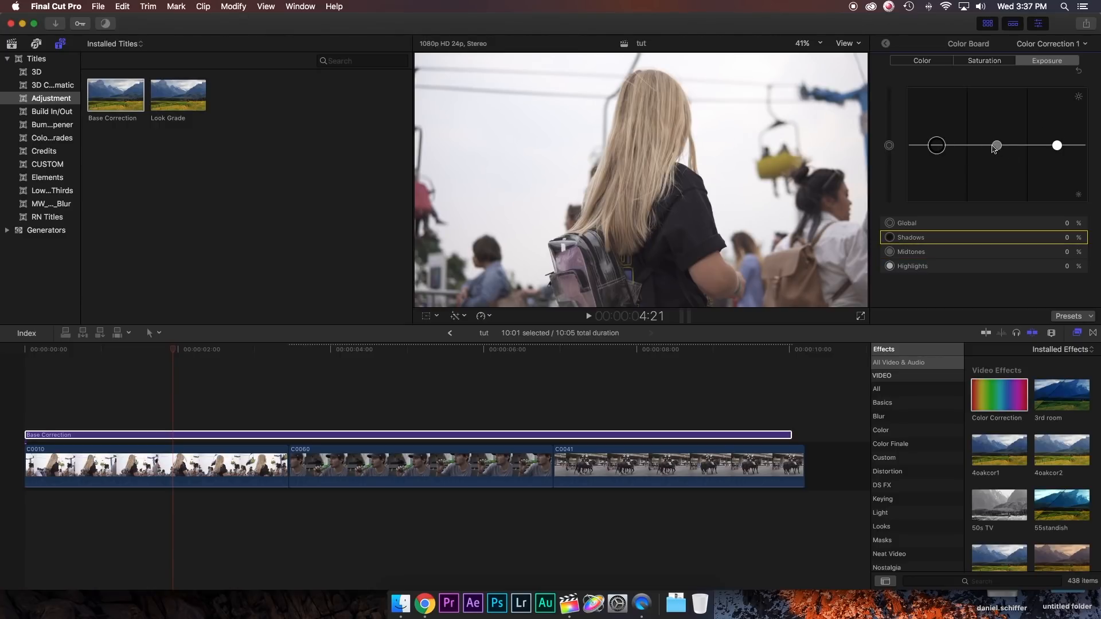
left_click(909, 251)
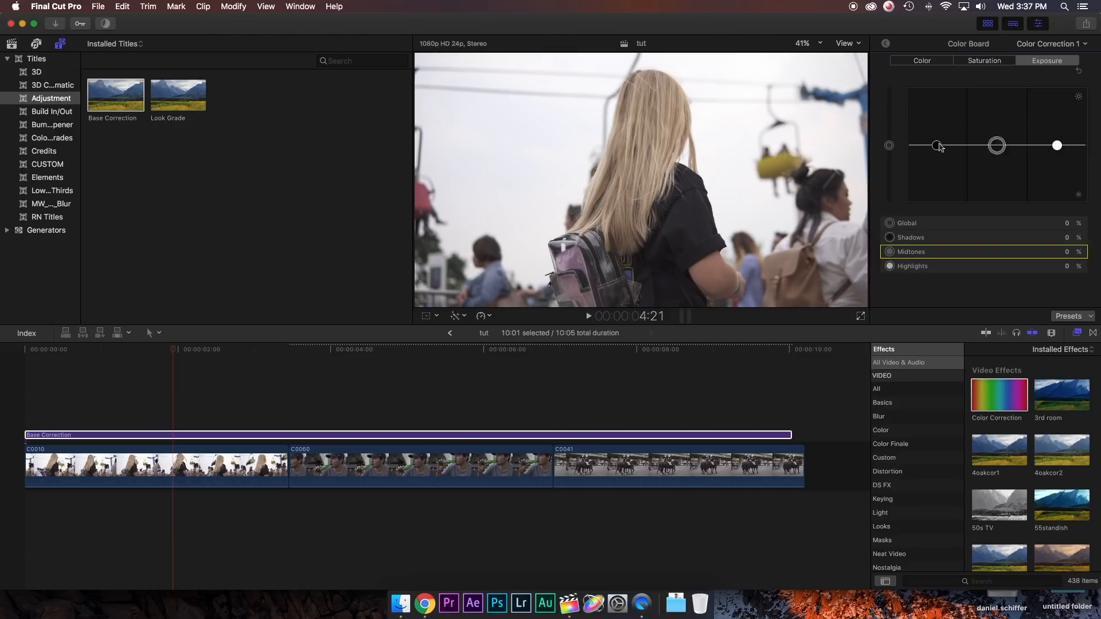
left_click(911, 236)
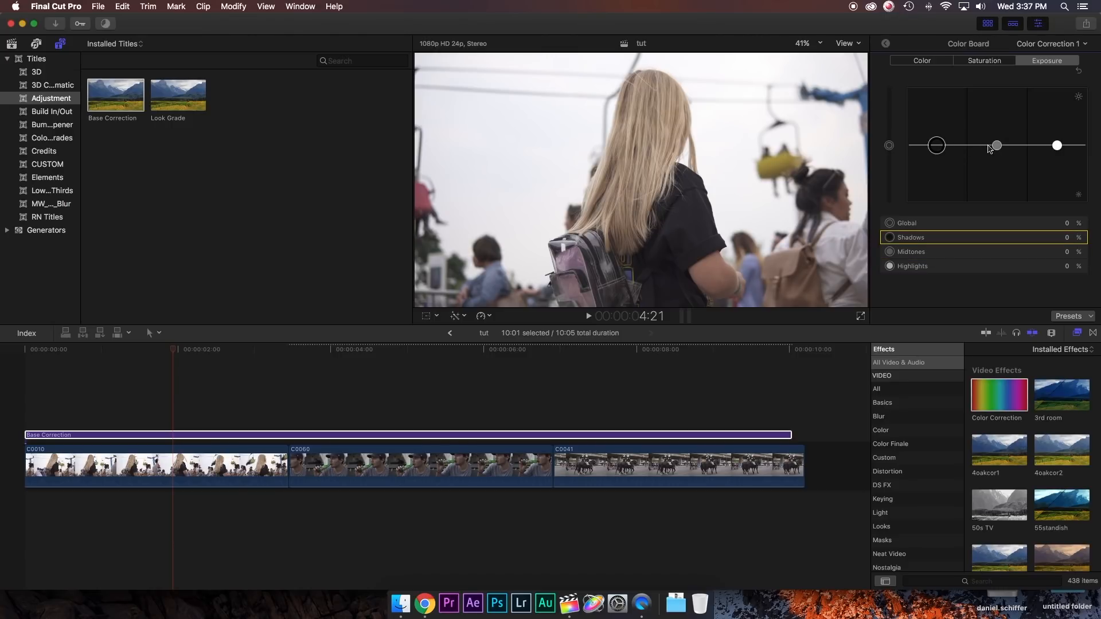
left_click(1056, 145)
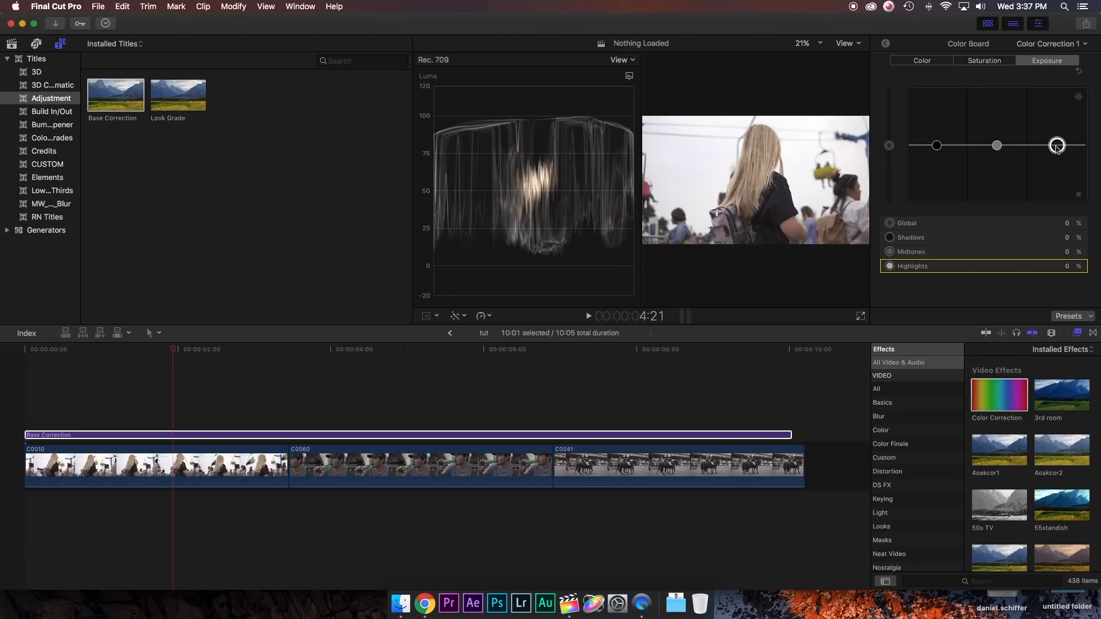
With the luma waveform shown, set shadows to -7% and settle highlights at 9% after peaking at 14%.
left_click(628, 75)
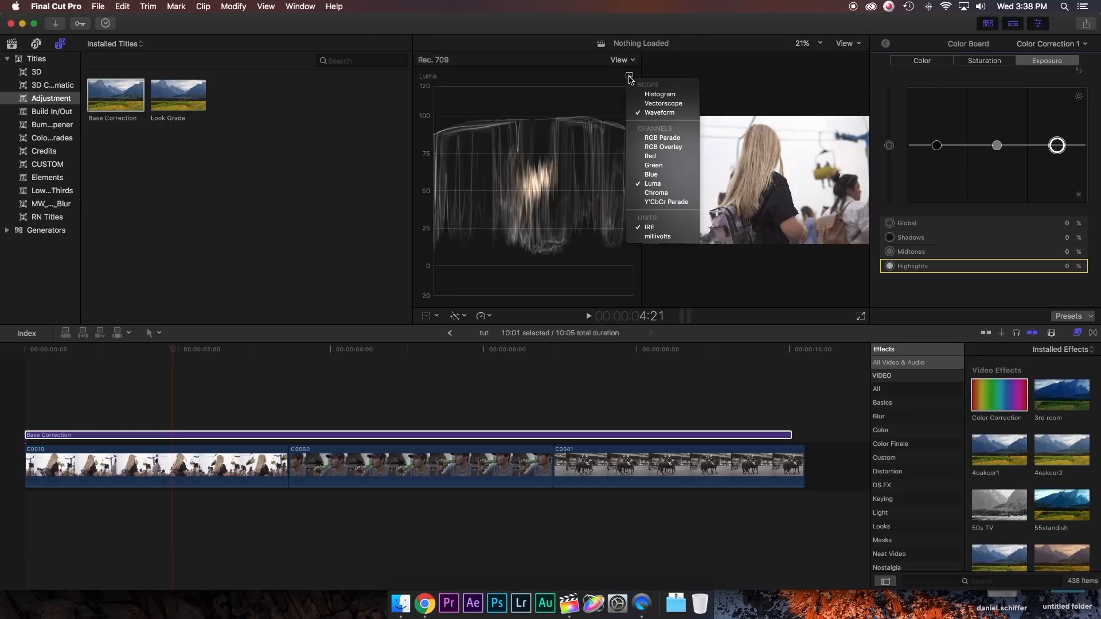
mouse_move(658, 94)
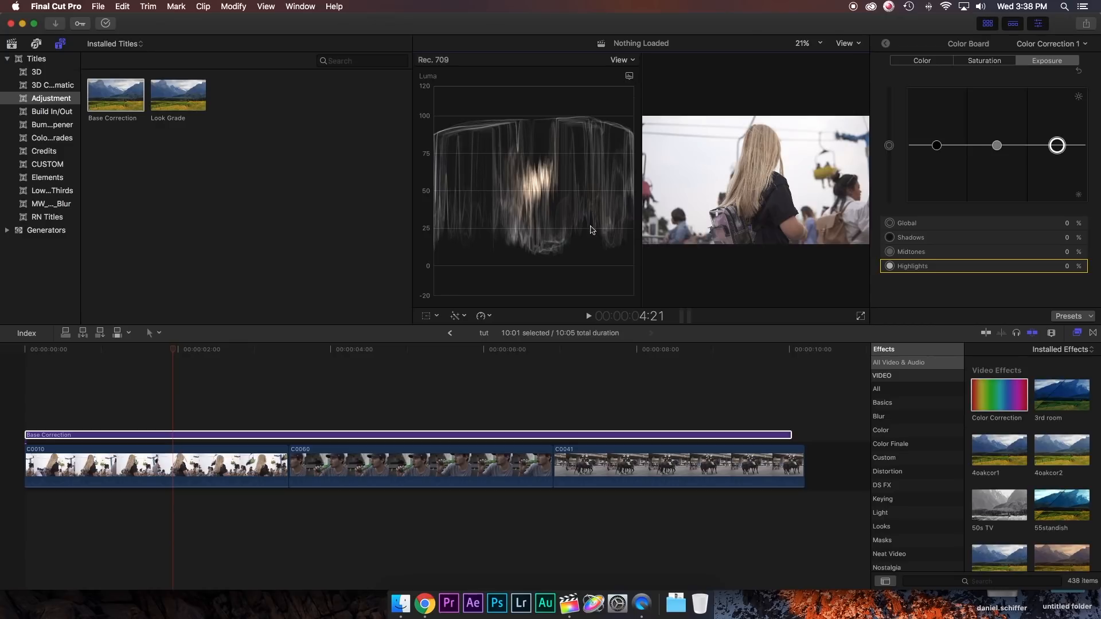
mouse_move(587, 239)
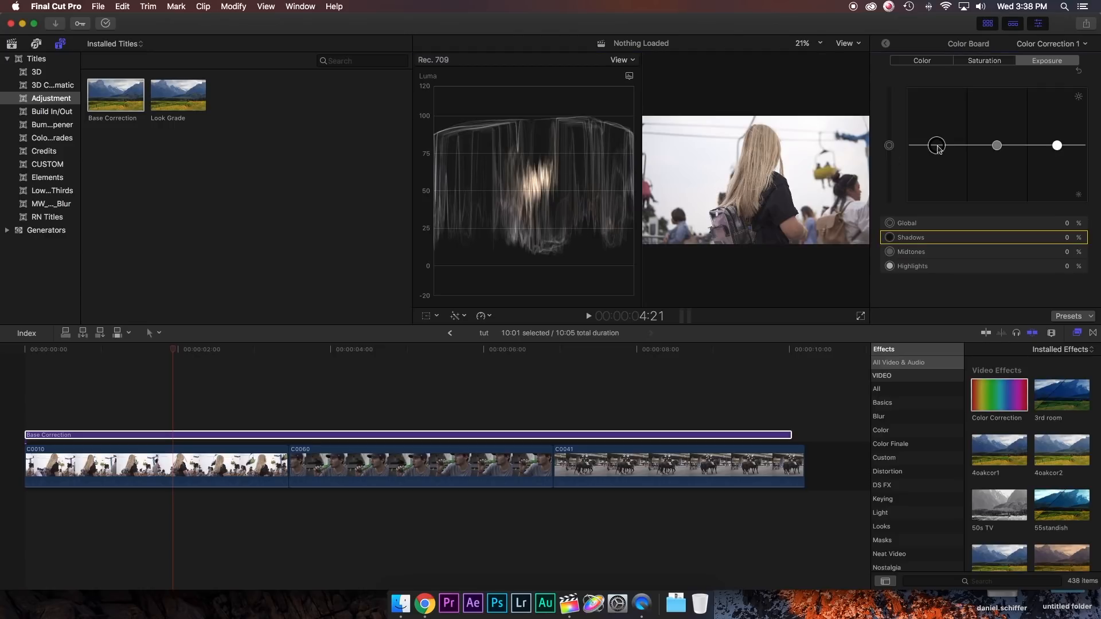
left_click_drag(937, 144, 937, 153)
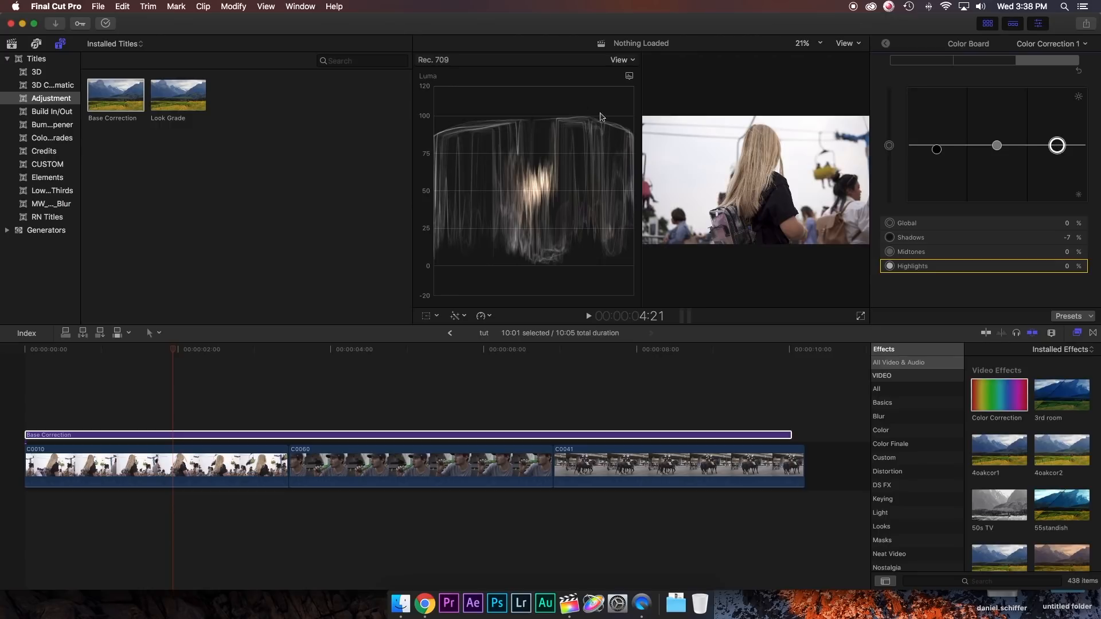
left_click_drag(1056, 145, 1059, 146)
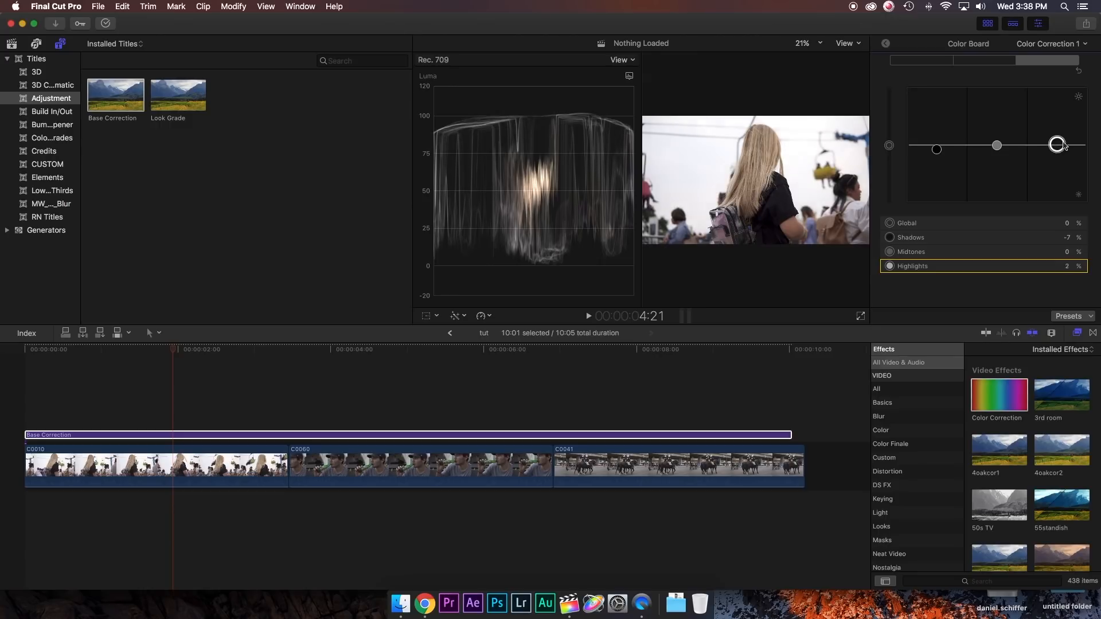
left_click_drag(1056, 146, 1058, 138)
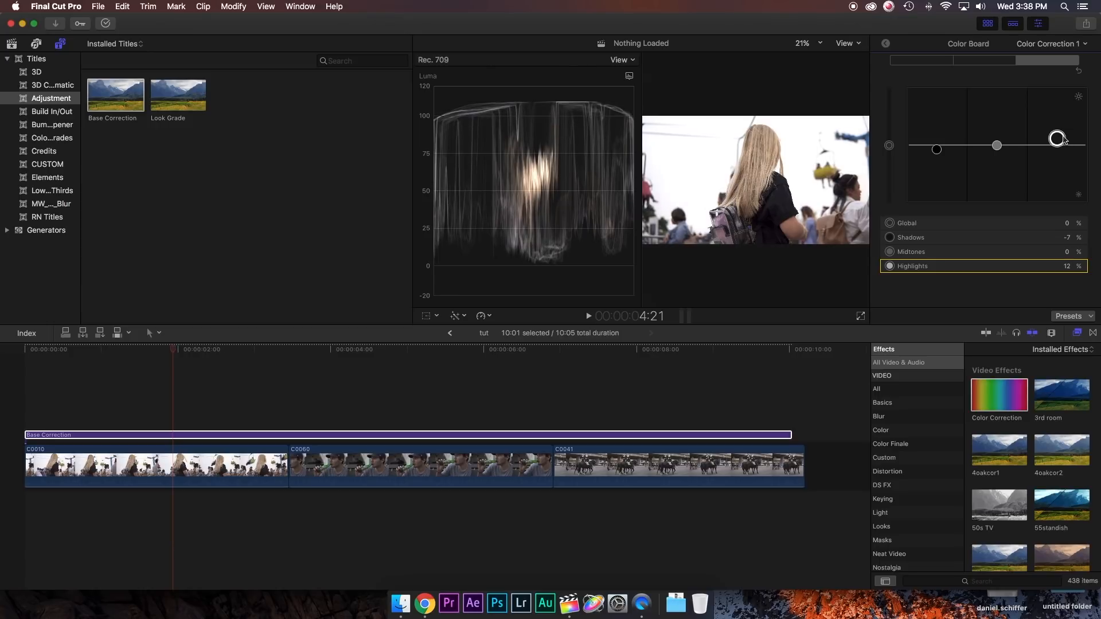
left_click_drag(1058, 138, 1059, 137)
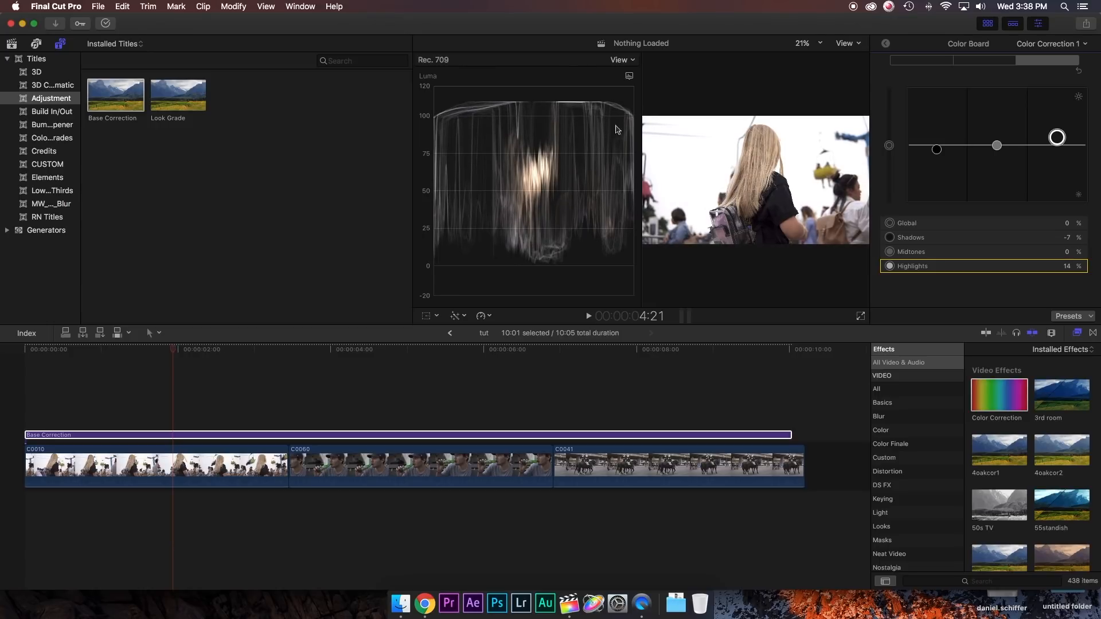
mouse_move(490, 109)
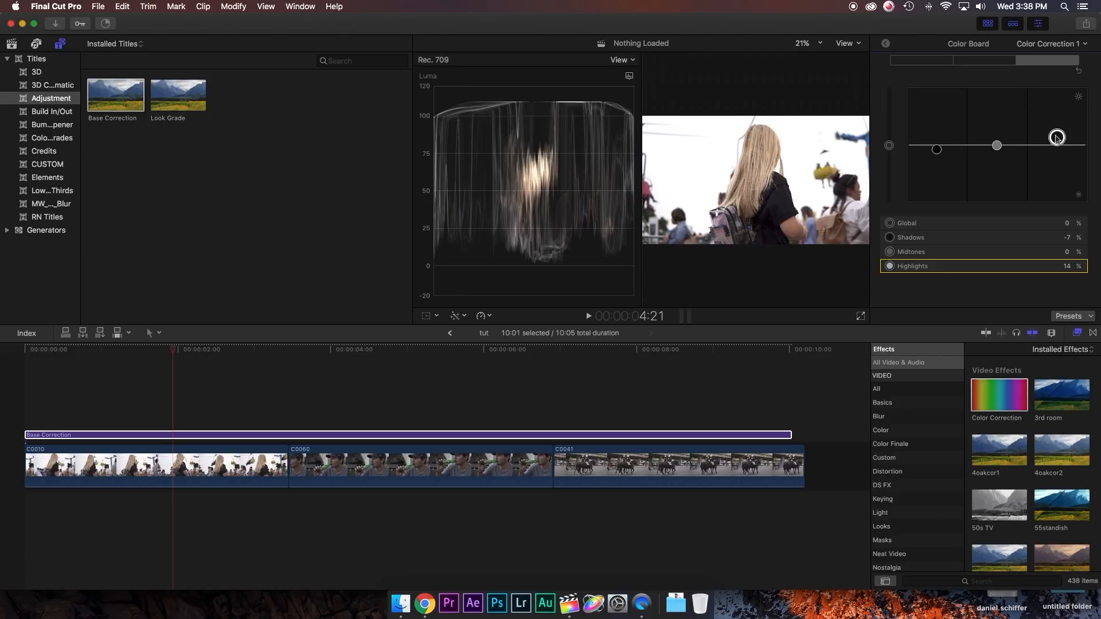
left_click_drag(1056, 137, 1055, 139)
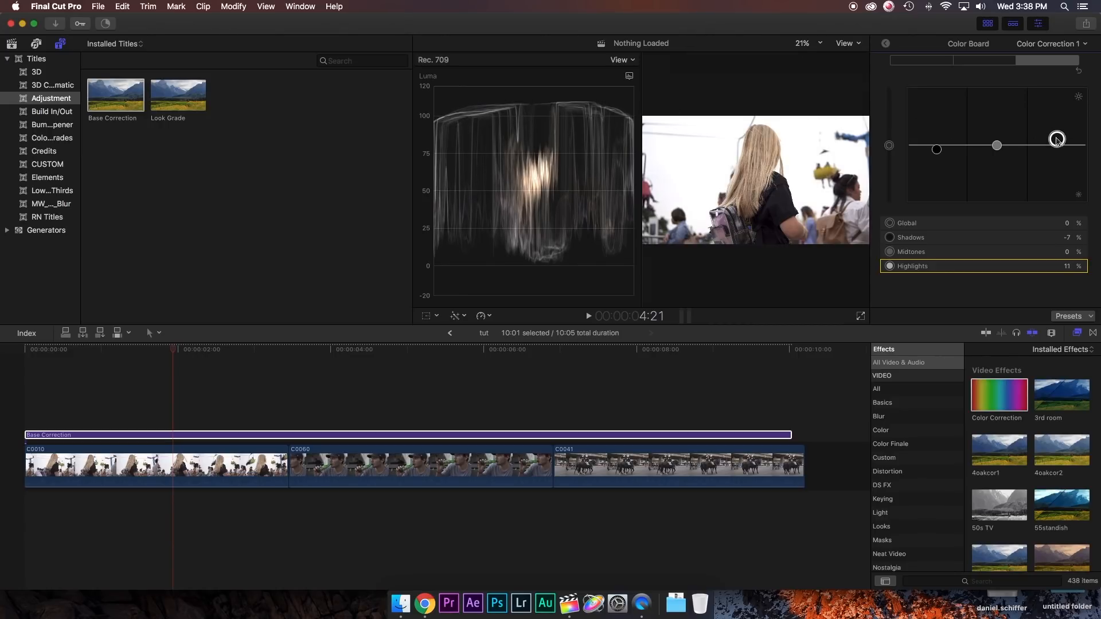
left_click_drag(1055, 139, 1056, 140)
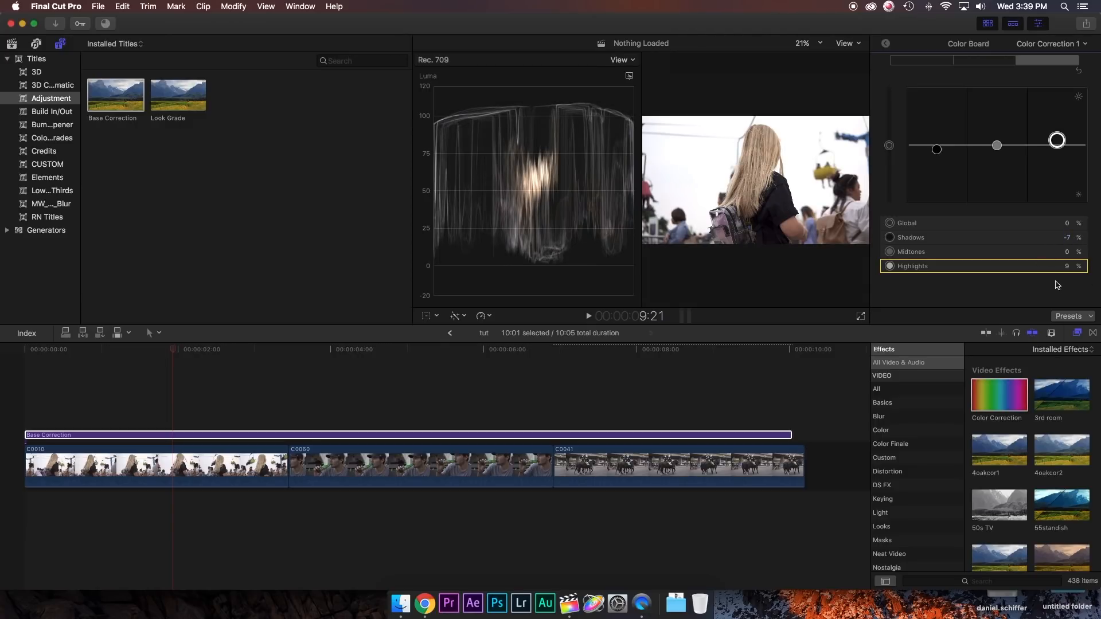
left_click(885, 43)
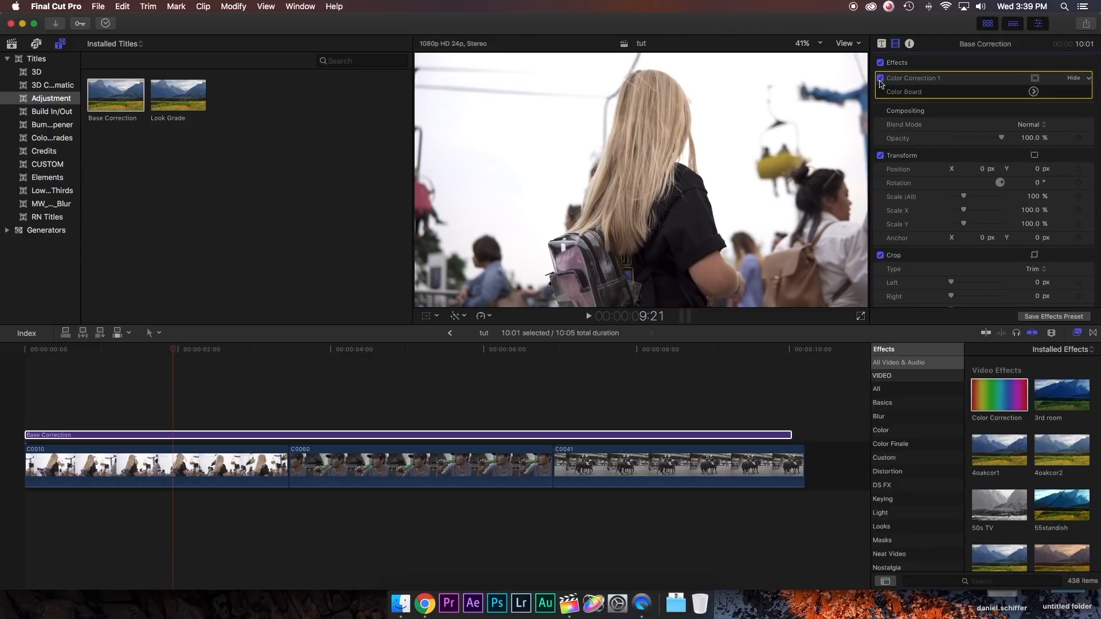
Toggle Color Correction 1 off and back on to compare the corrected and original footage.
left_click(879, 78)
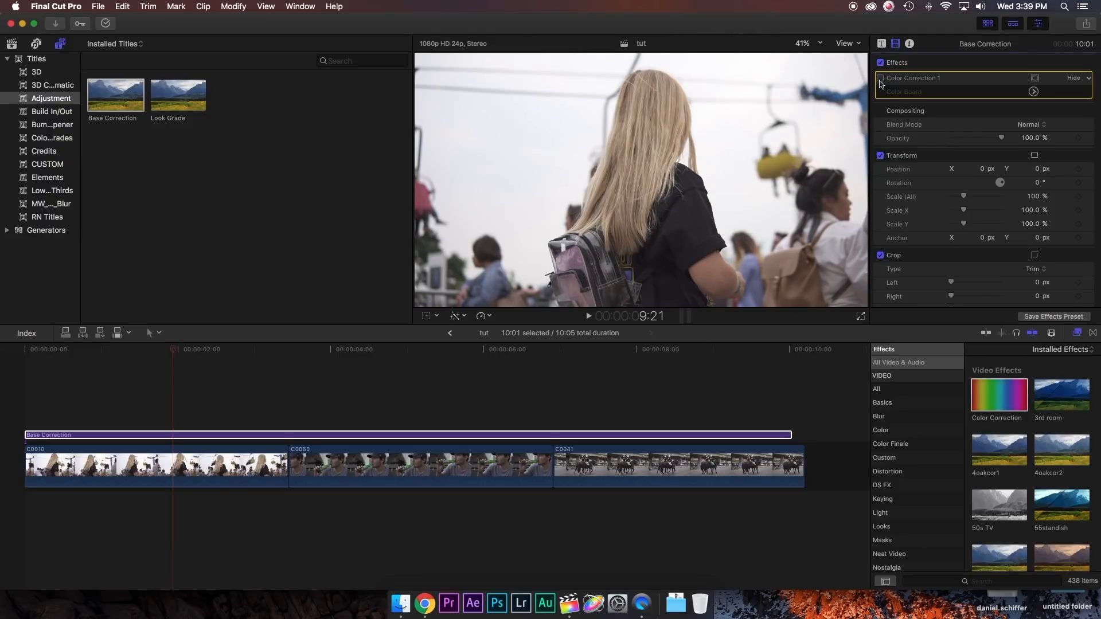
left_click(879, 78)
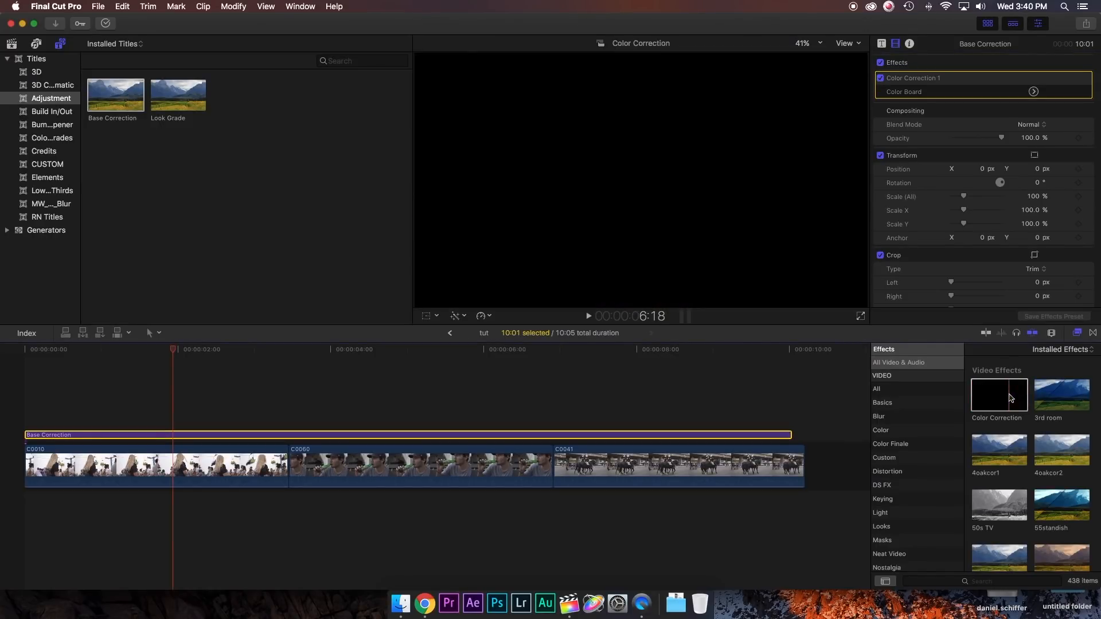
Add Color Correction 2 with a global tint toward orange at 30° and 5% strength.
left_click_drag(997, 393, 200, 439)
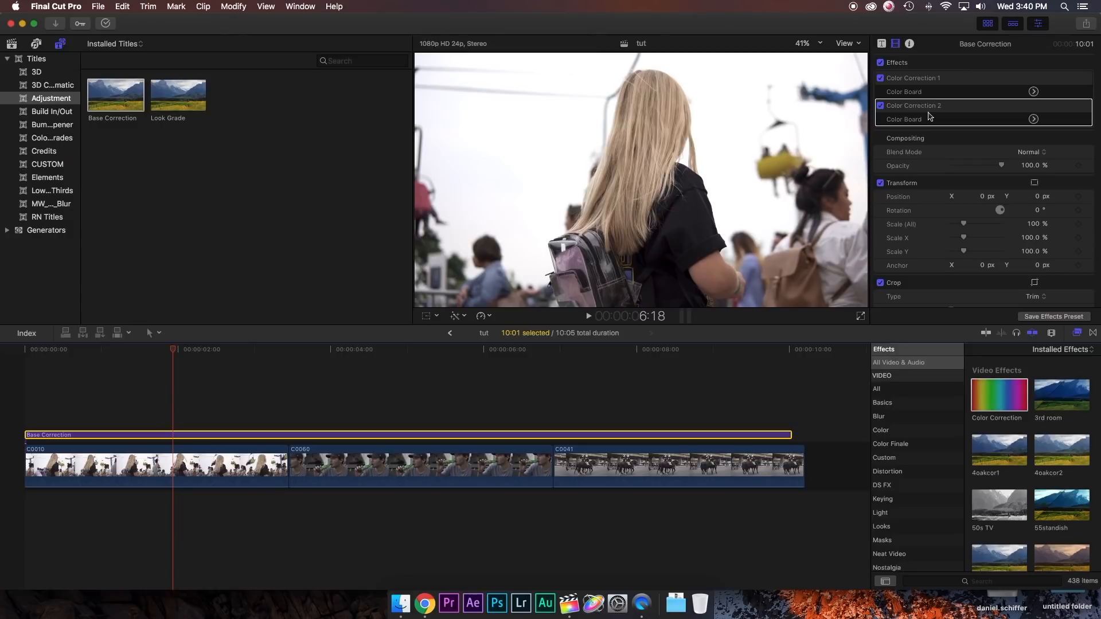
left_click(1032, 118)
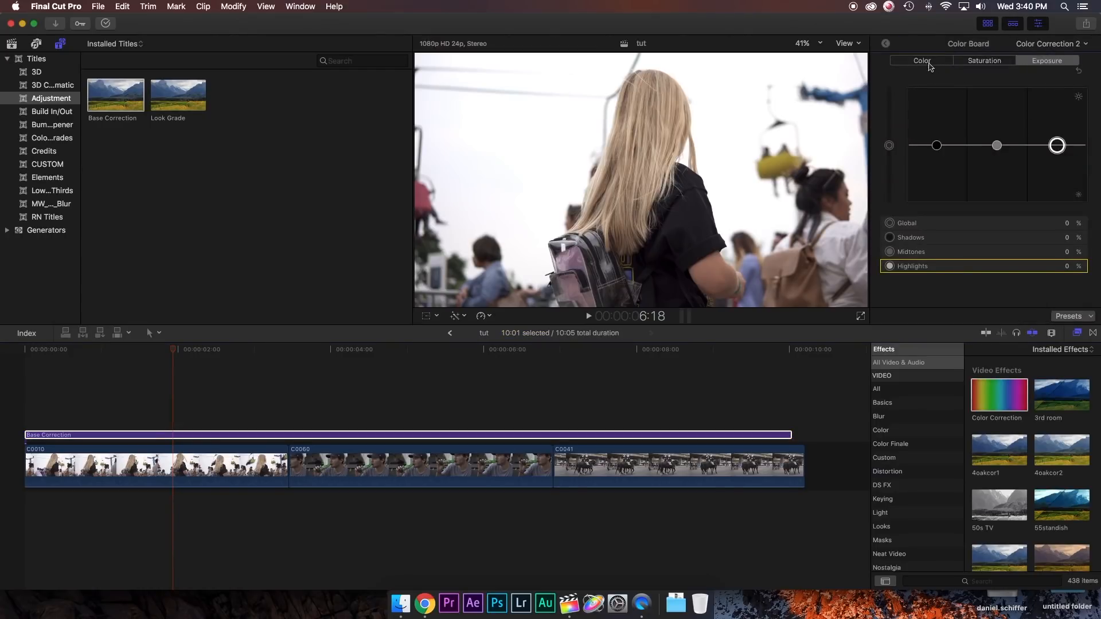
left_click(922, 61)
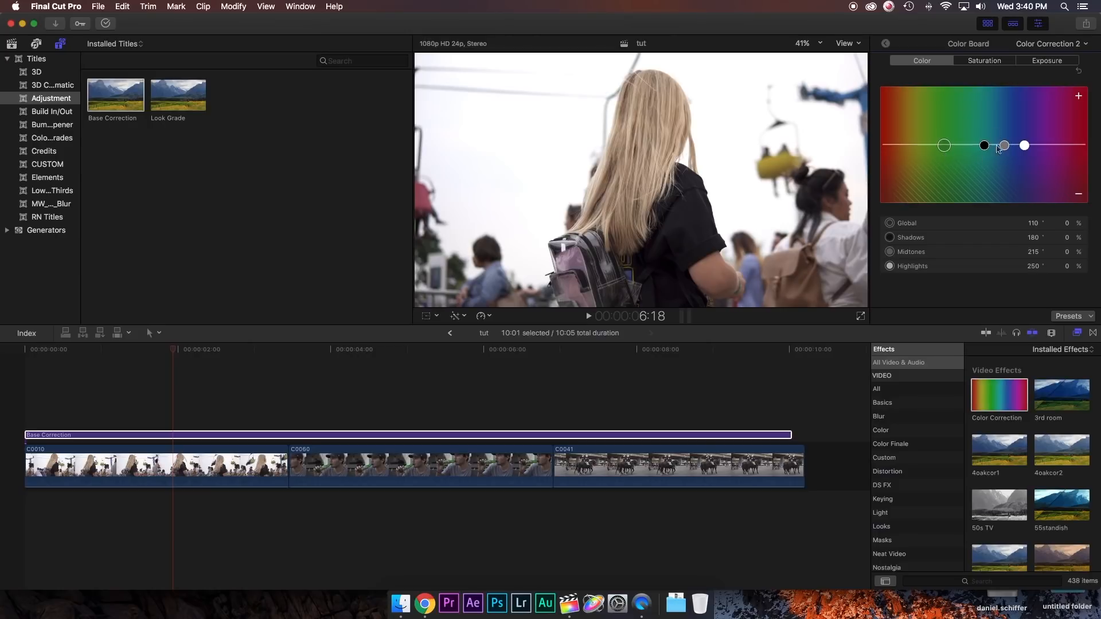
mouse_move(1051, 164)
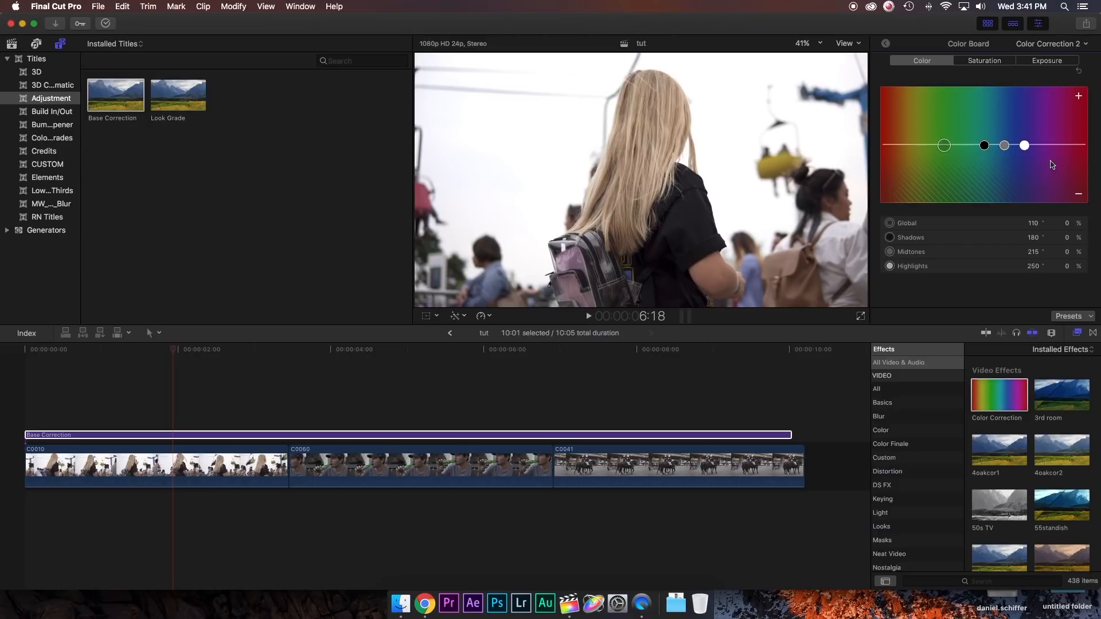
mouse_move(1037, 165)
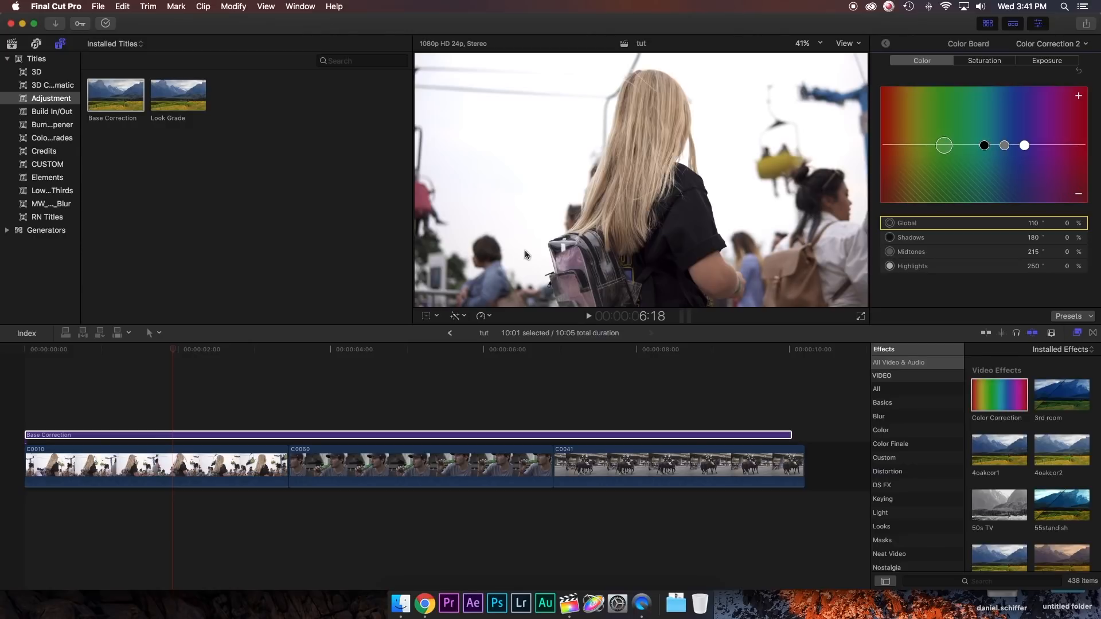
mouse_move(533, 247)
type("64")
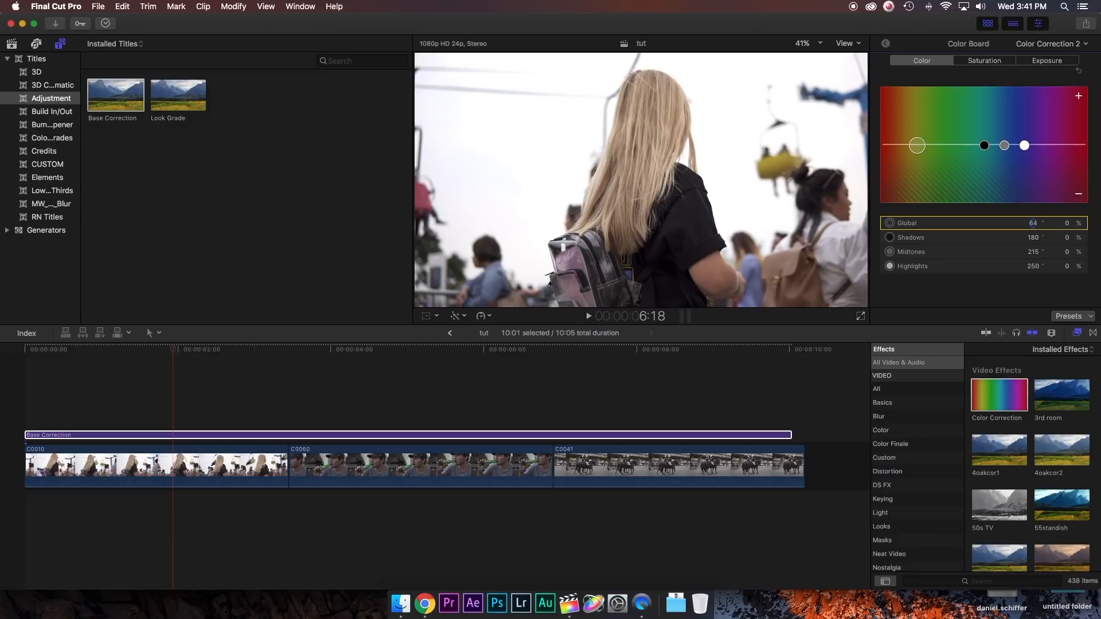
left_click_drag(916, 146, 896, 145)
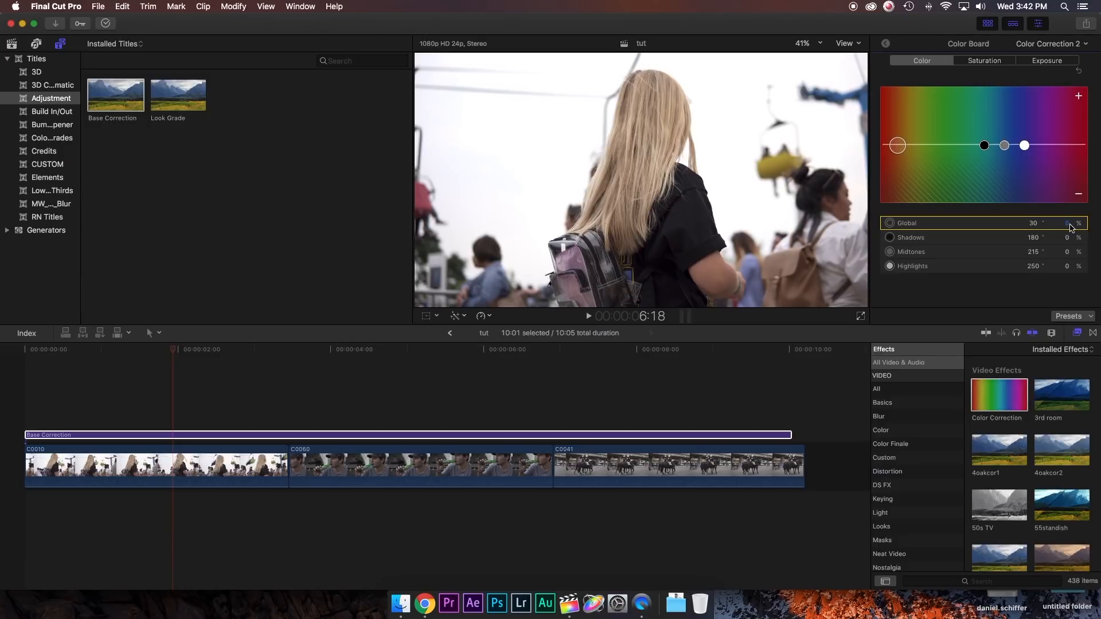
left_click(1067, 223)
type("5")
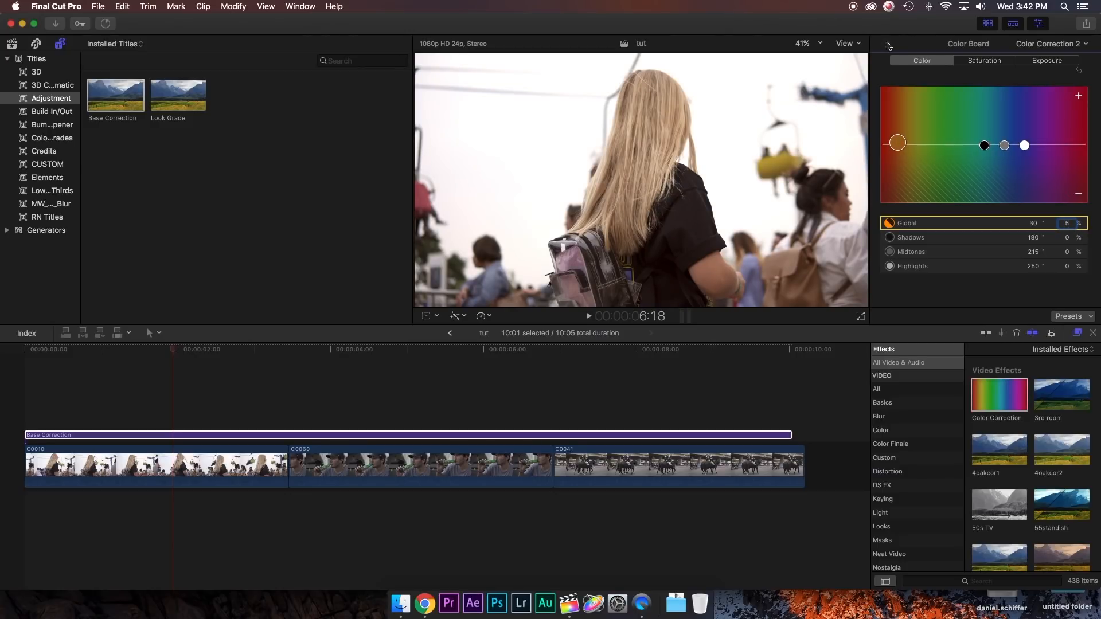
left_click(894, 43)
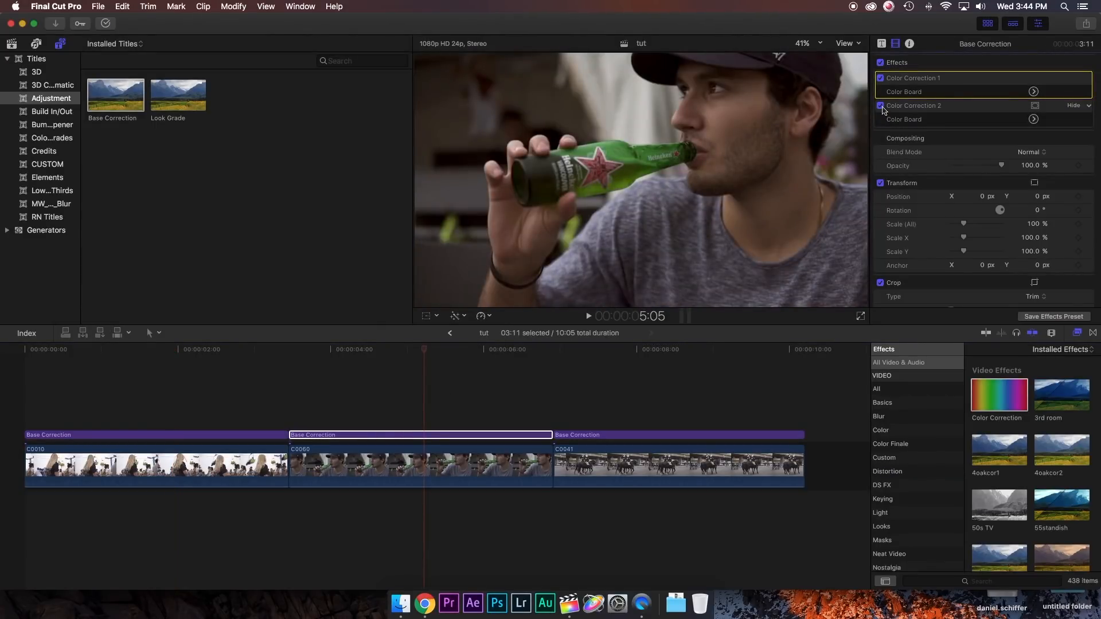
With Correction 2 off, lift Correction 1 highlights to 53% and set shadows to -6%.
left_click(880, 105)
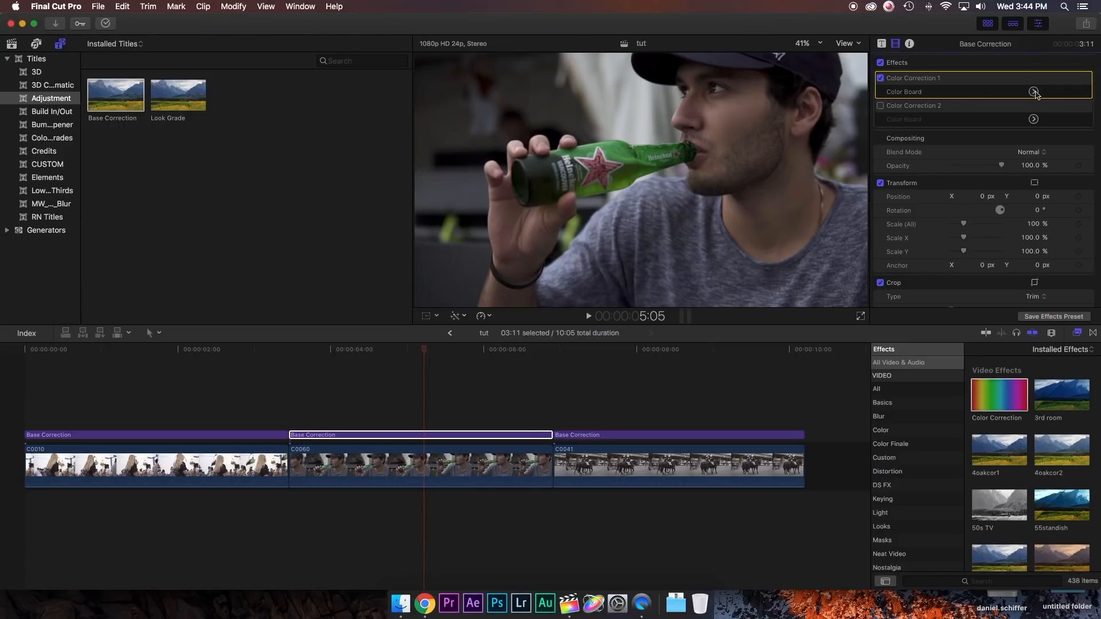
left_click(1033, 91)
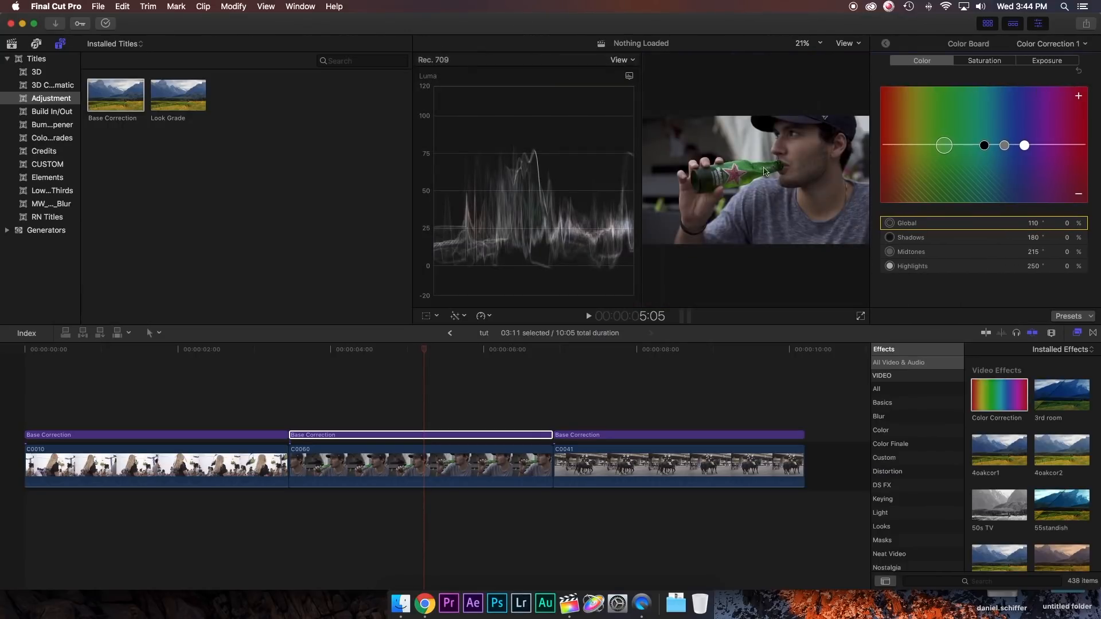
left_click(1046, 61)
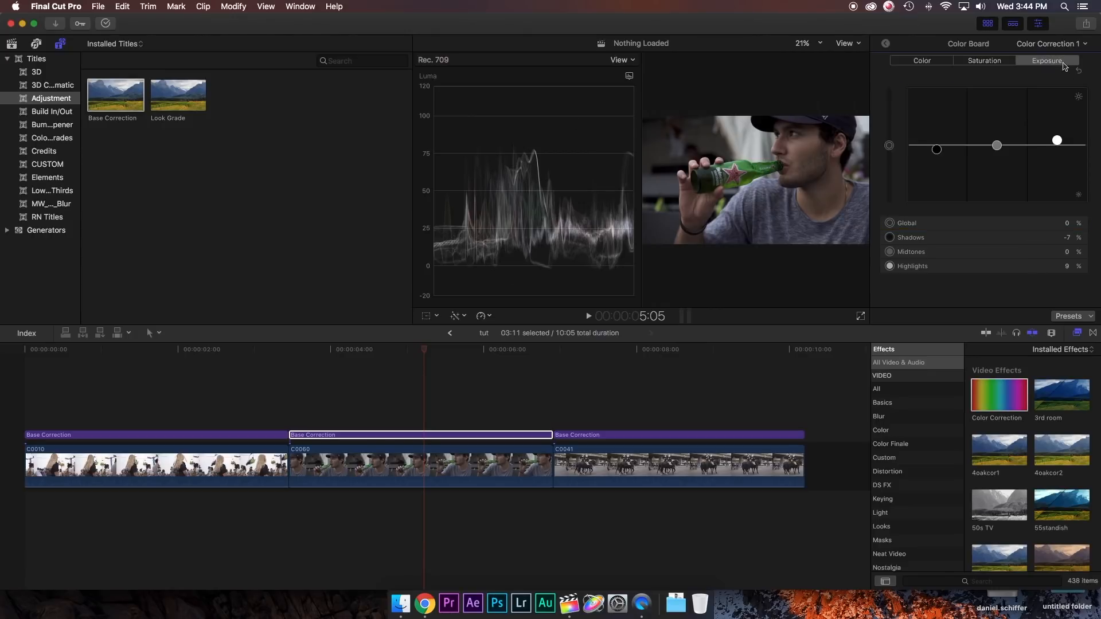
left_click_drag(1056, 138, 1055, 122)
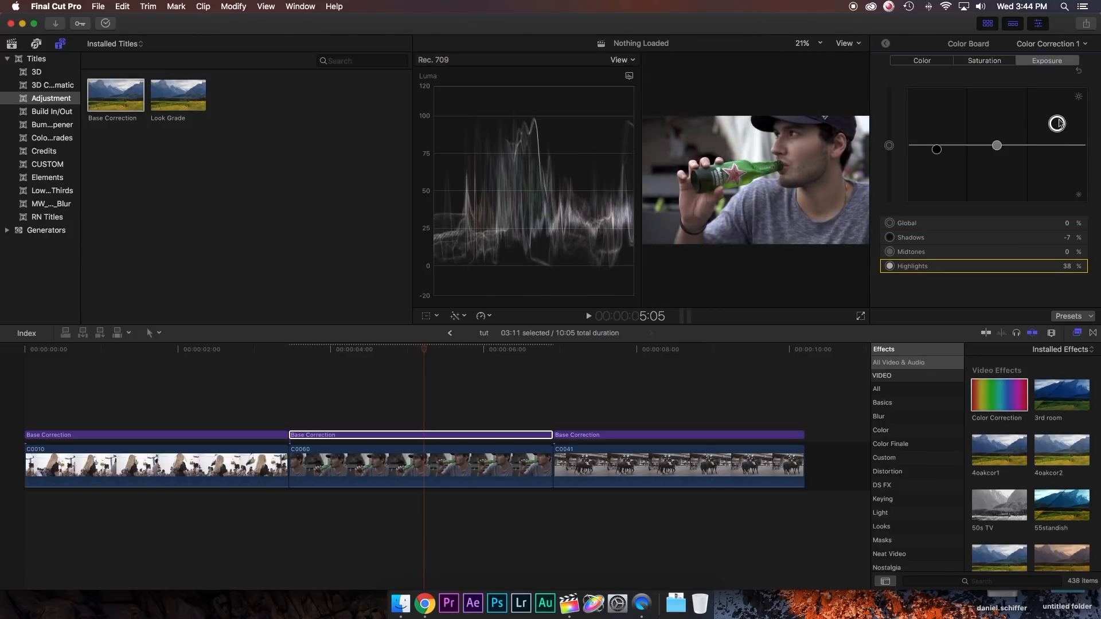
left_click_drag(1055, 123, 1056, 115)
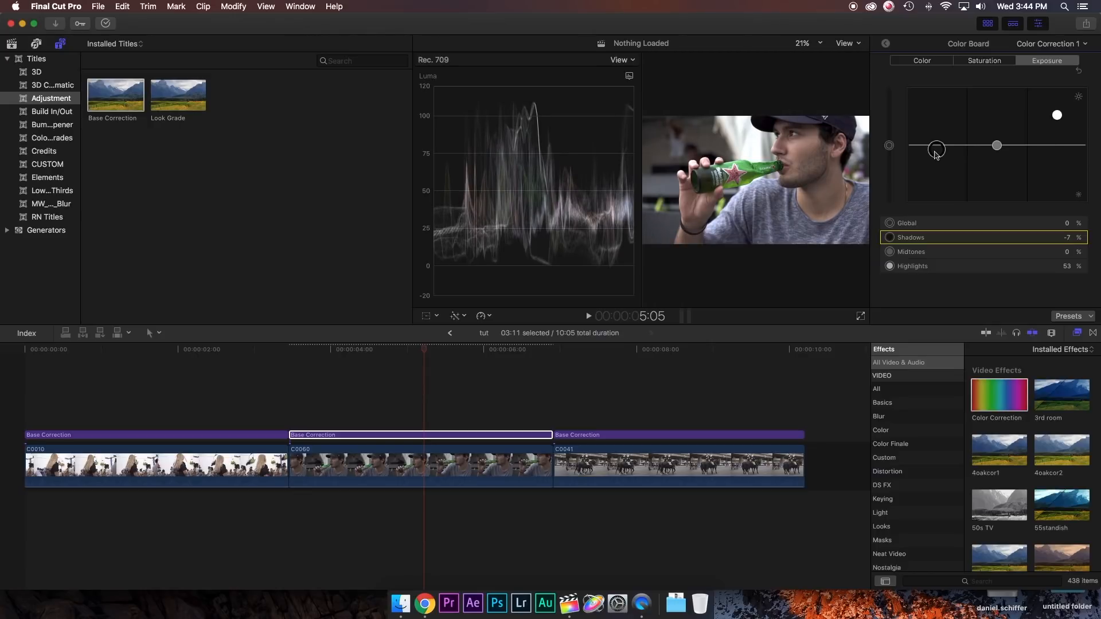
left_click_drag(935, 148, 938, 148)
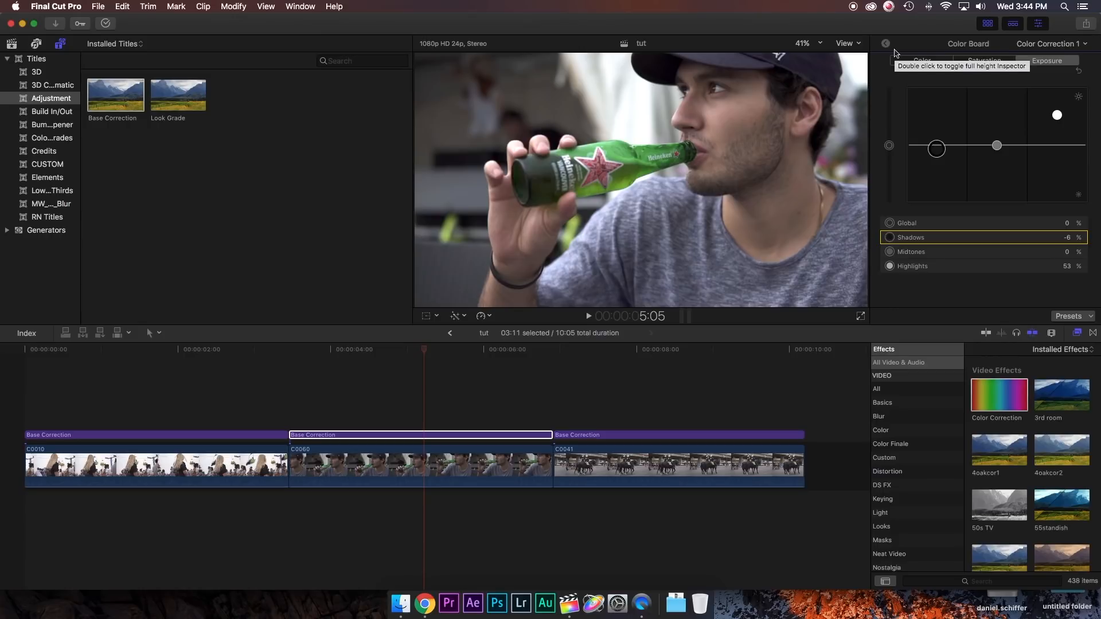
left_click(886, 44)
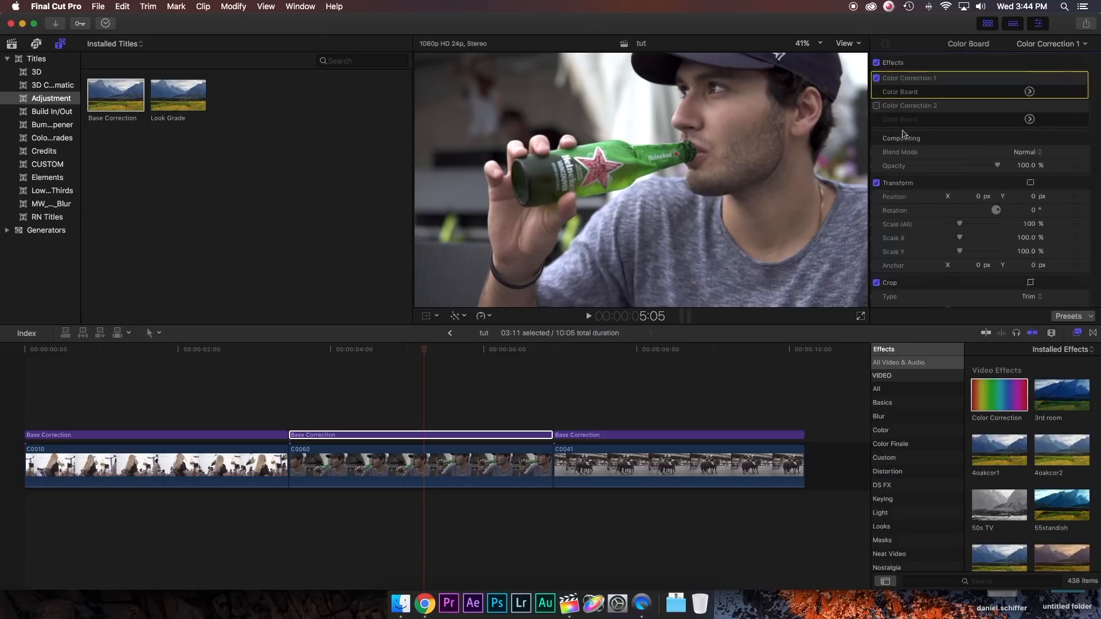
Re-enable the second correction's warm tint and clear the clip selection.
left_click(1030, 118)
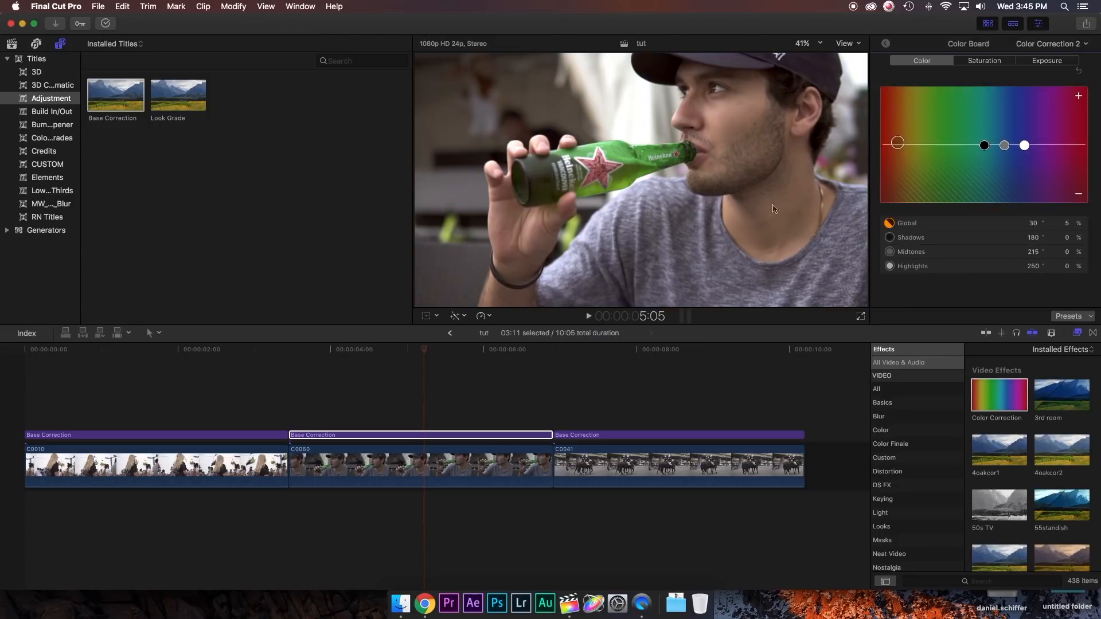
mouse_move(1063, 233)
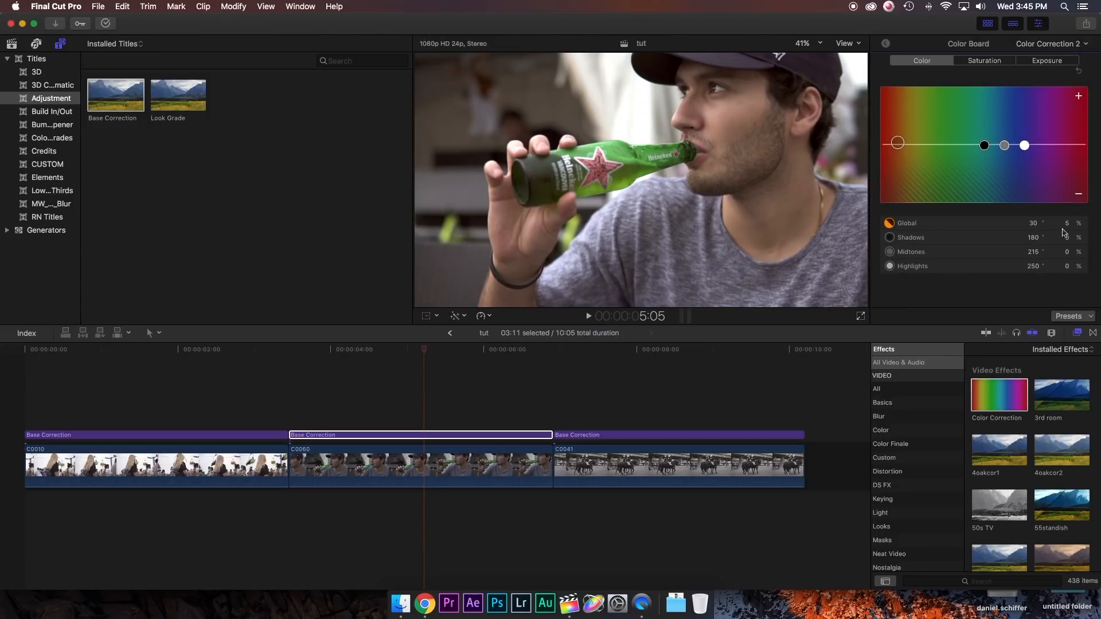
left_click(1066, 224)
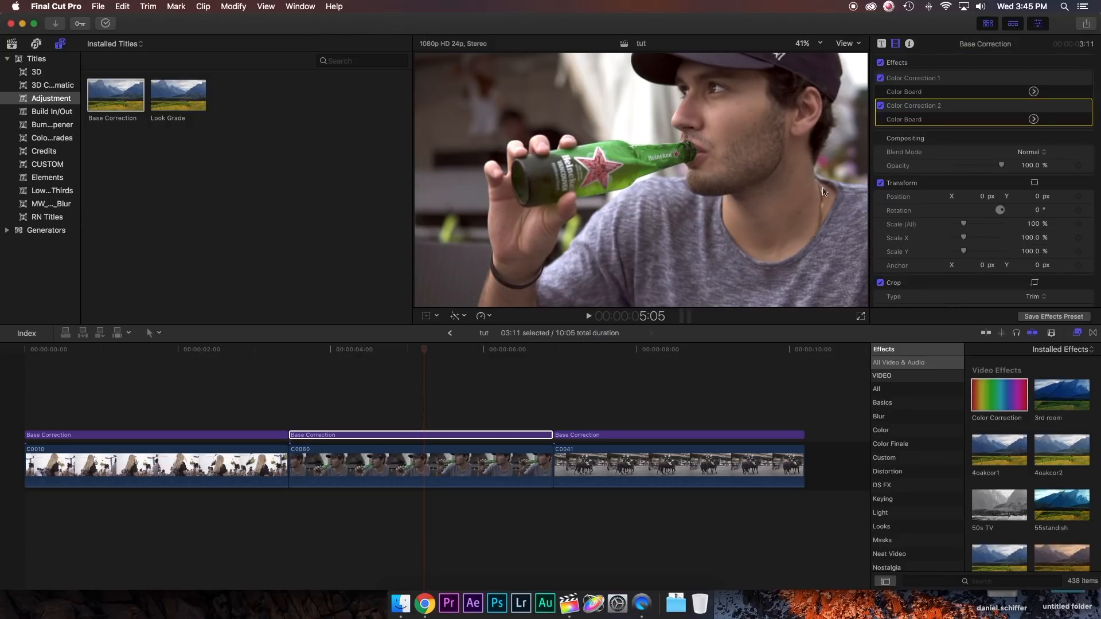
left_click(1033, 118)
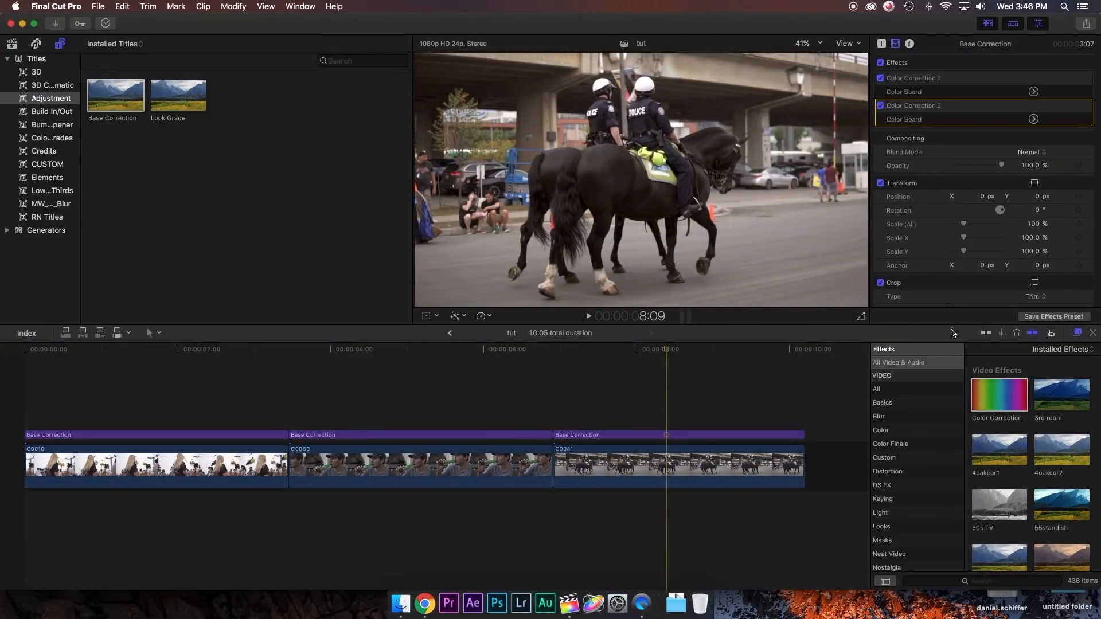
mouse_move(364, 203)
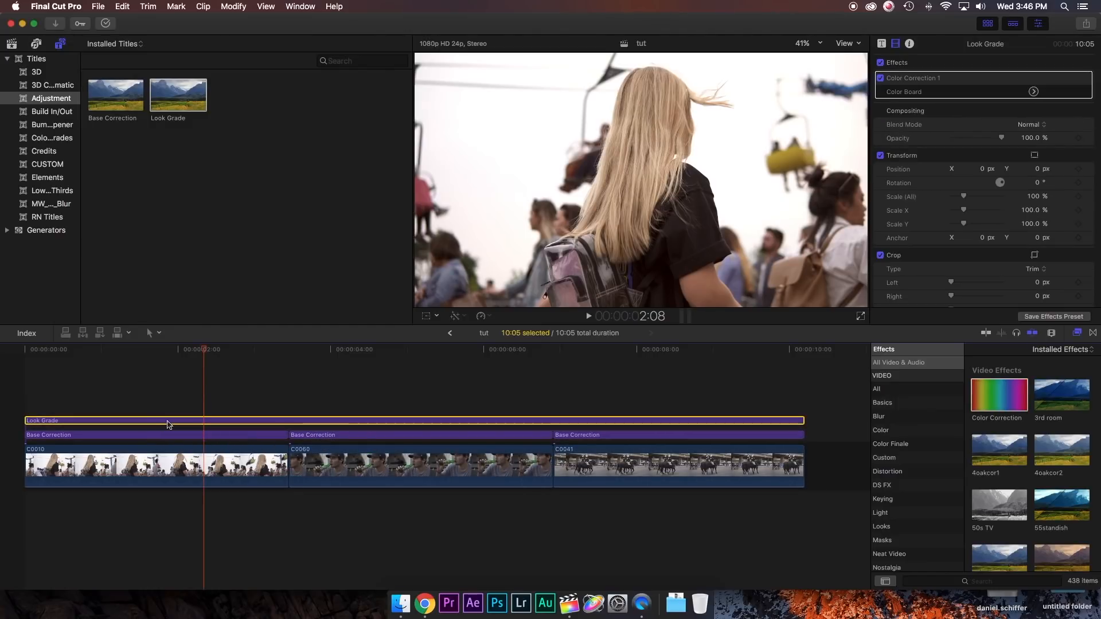
Set the Look Grade layer's global saturation to 50% and midtone saturation to -16%.
left_click(1033, 91)
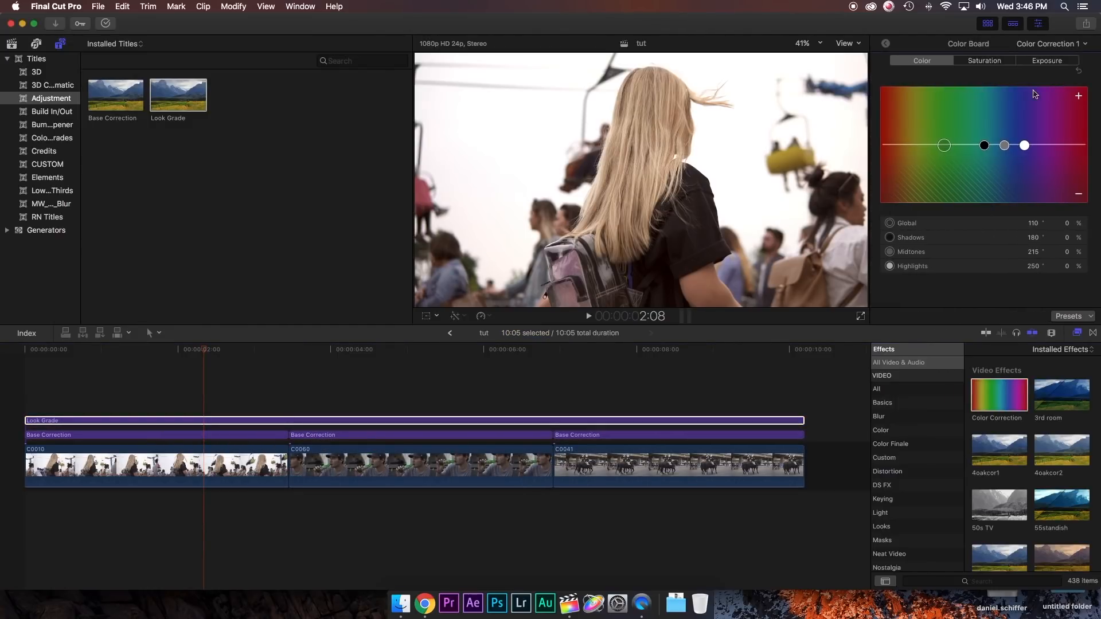
left_click(984, 61)
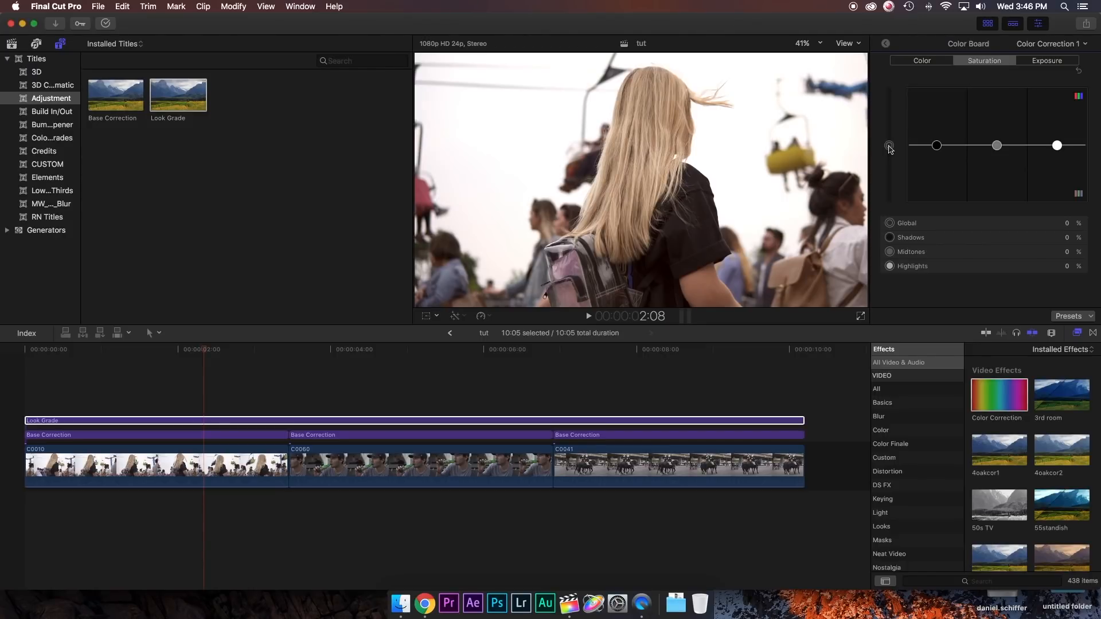
left_click_drag(888, 146, 888, 120)
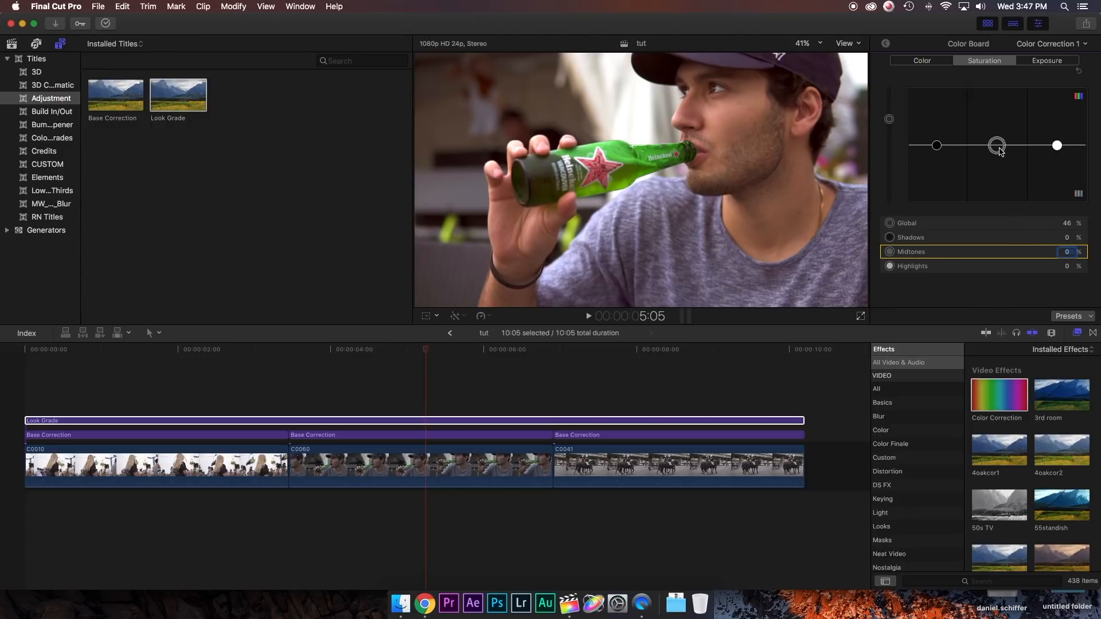
left_click_drag(996, 146, 996, 153)
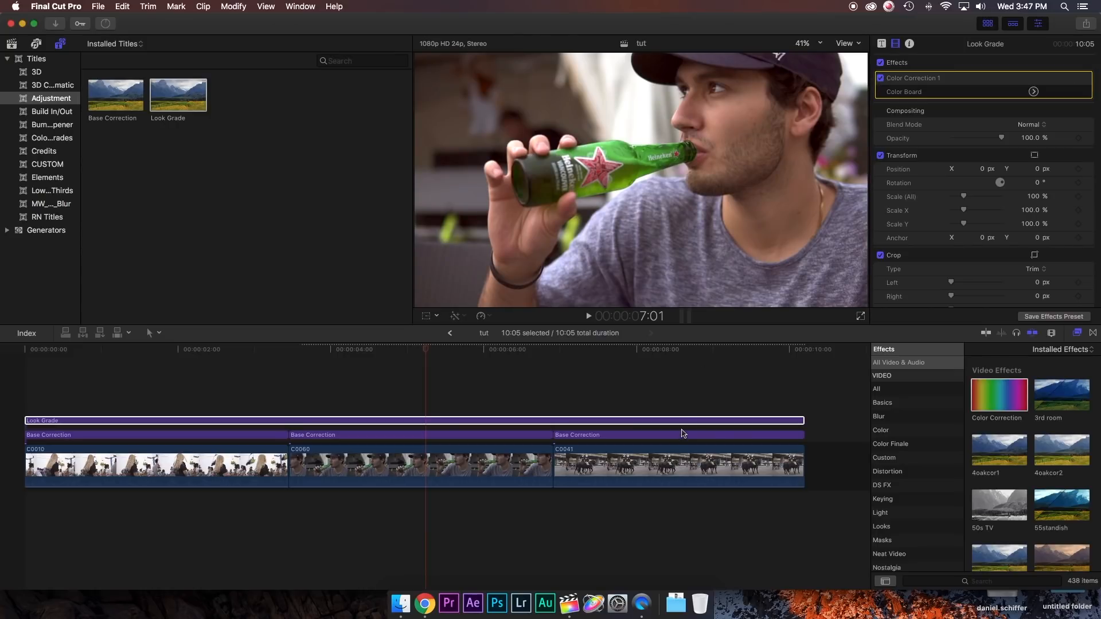
left_click(1032, 92)
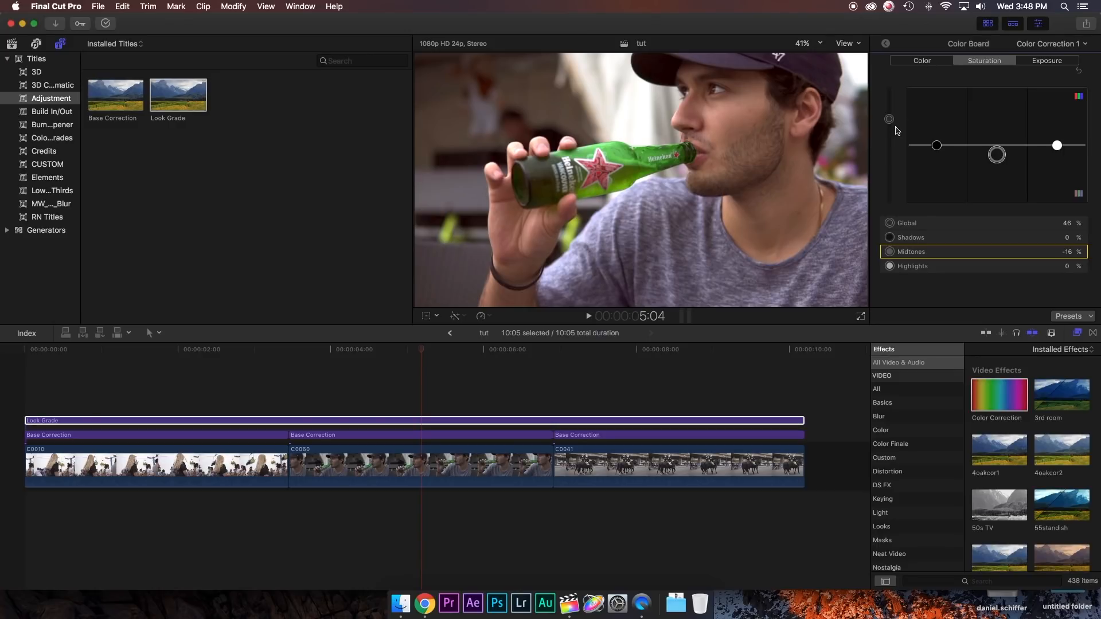
left_click(889, 118)
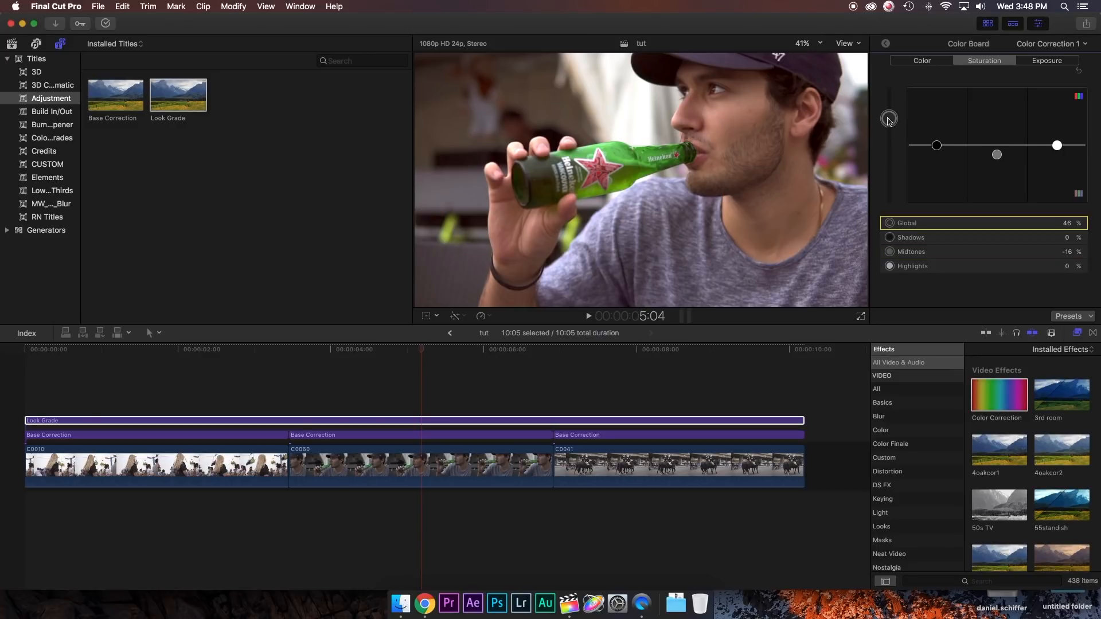
left_click_drag(888, 119, 892, 114)
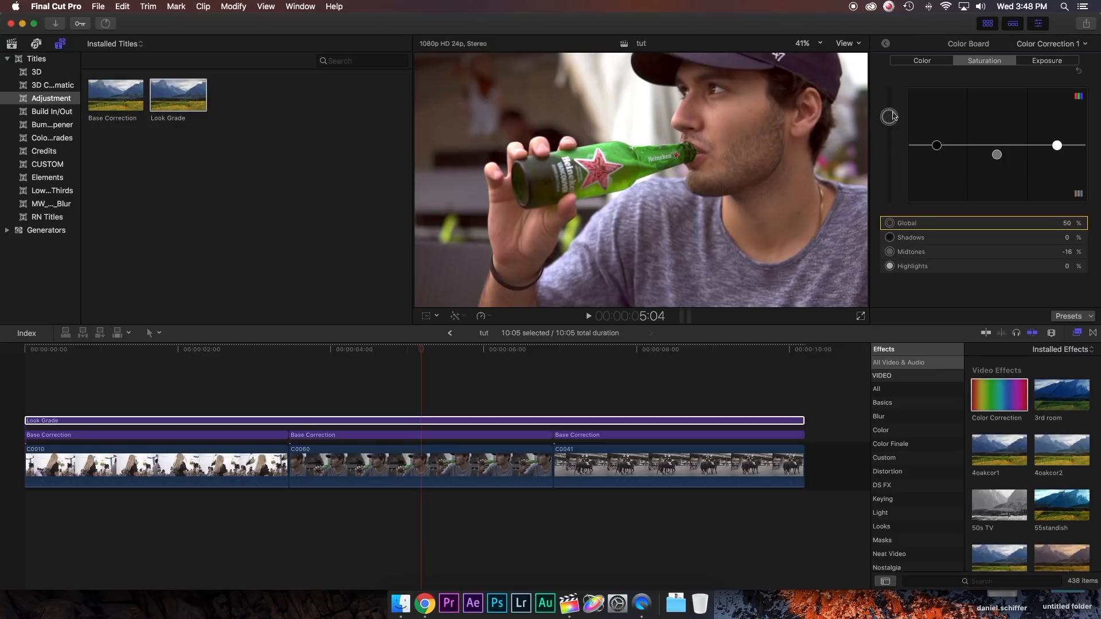
left_click(921, 61)
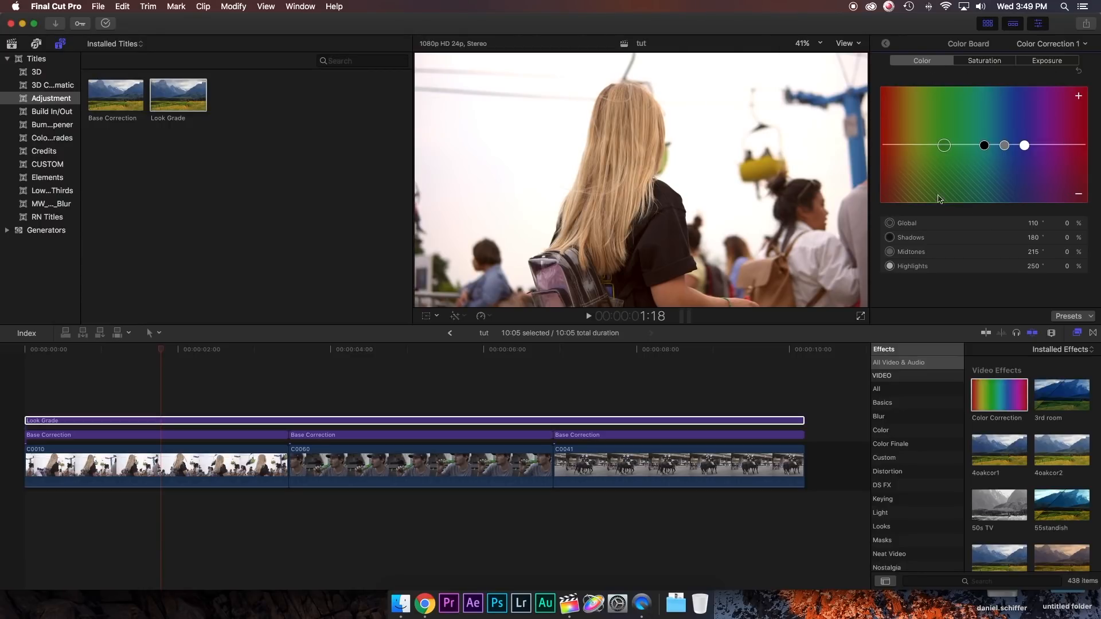
mouse_move(1002, 137)
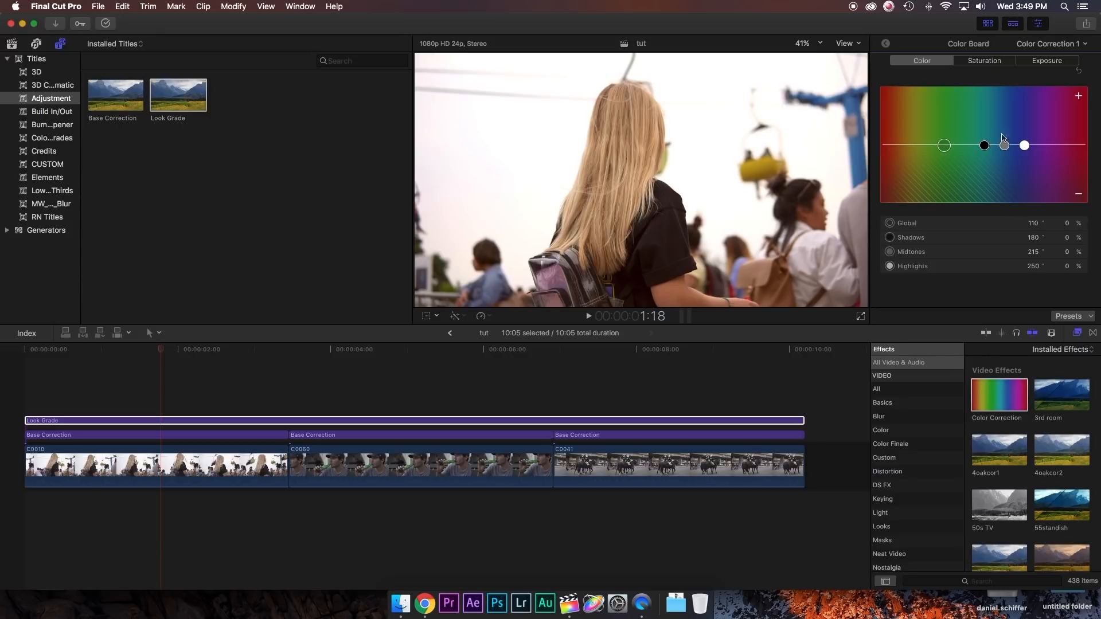
mouse_move(879, 132)
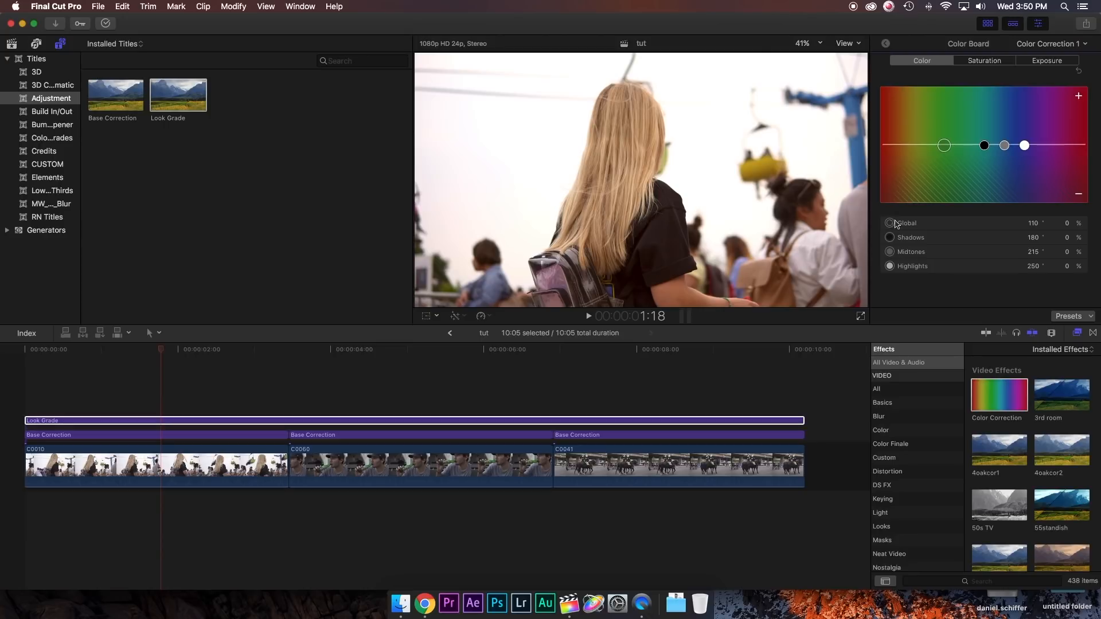
mouse_move(905, 193)
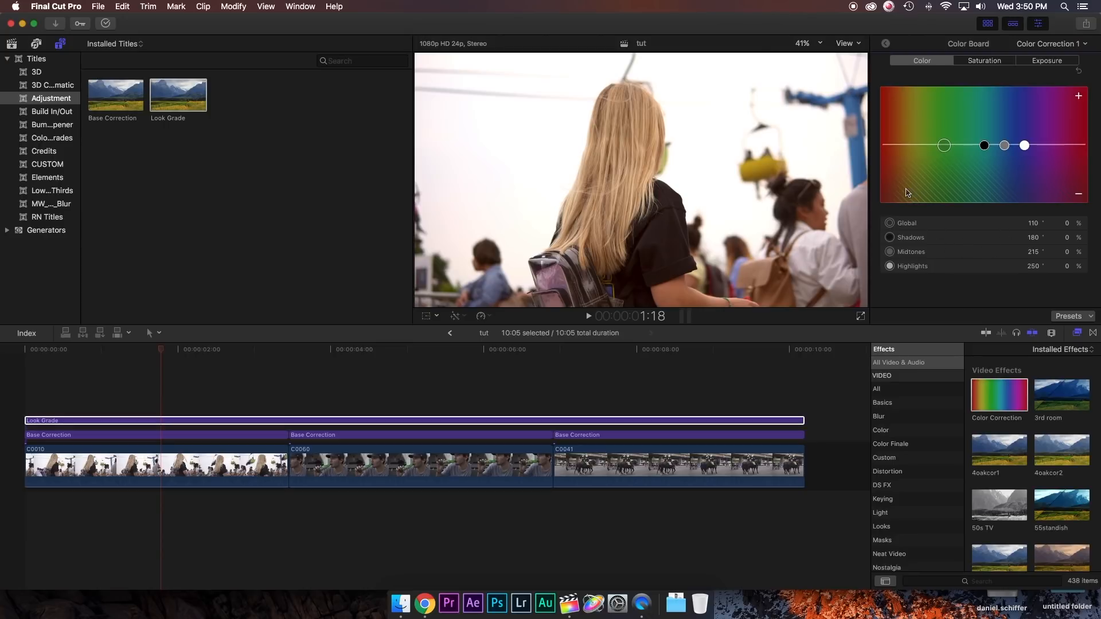
Sweep the global tint through red, orange, yellow, teal and magenta, then return it to 0%.
left_click(983, 145)
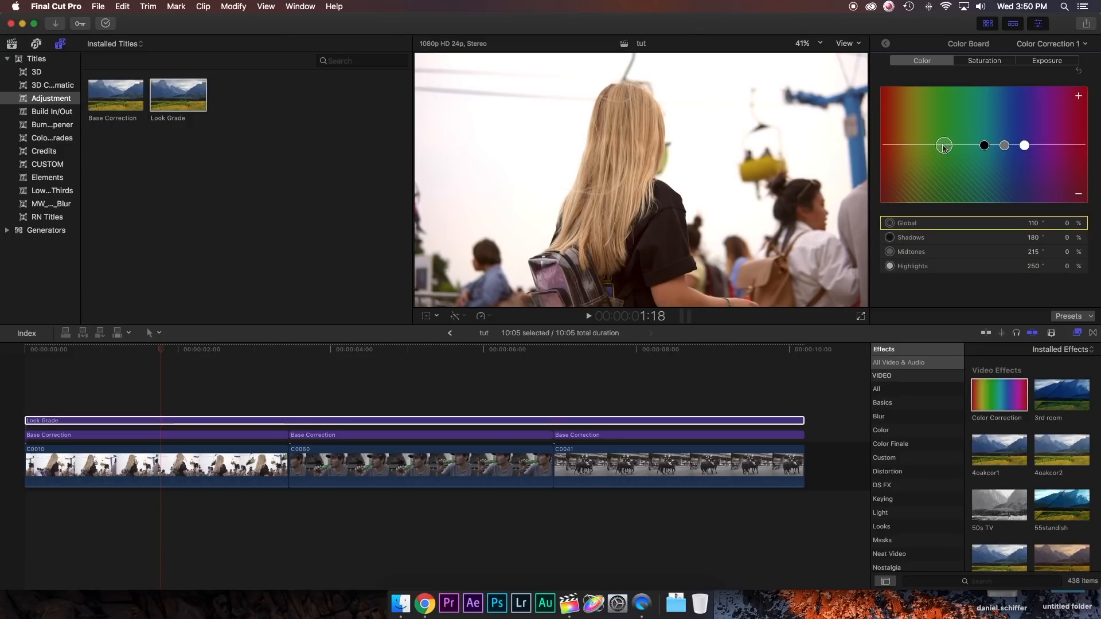
left_click_drag(944, 145, 879, 117)
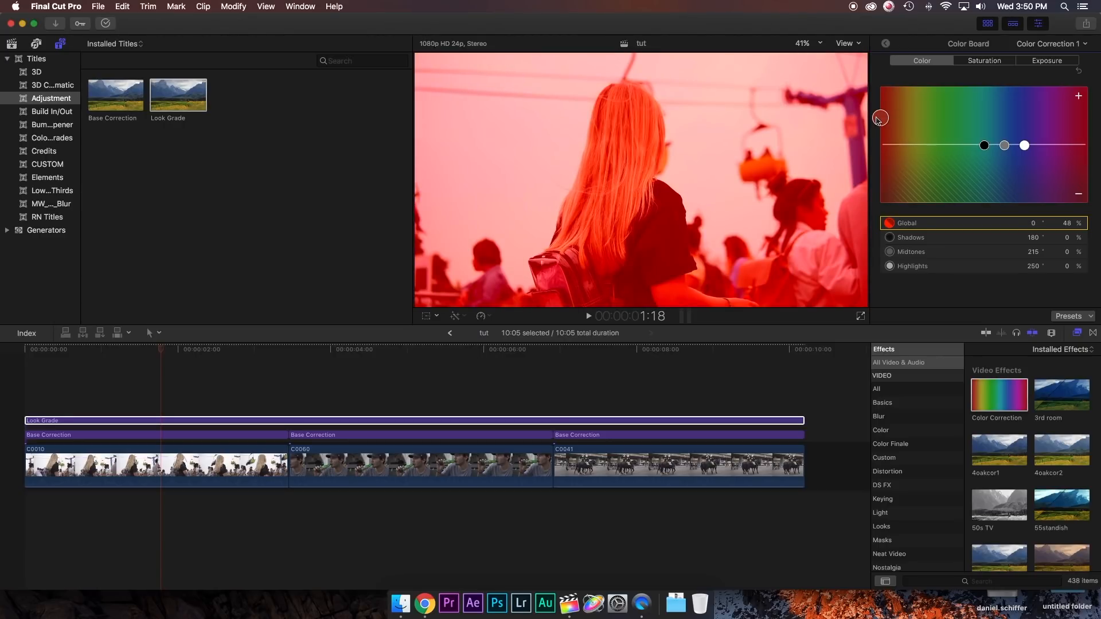
left_click_drag(880, 117, 880, 121)
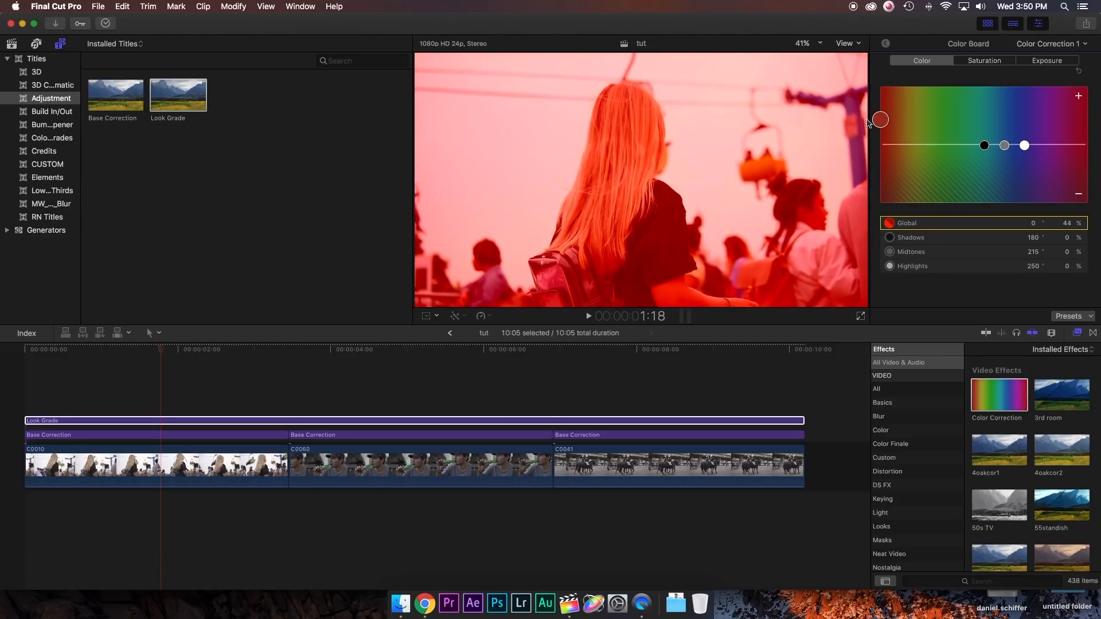
left_click_drag(879, 119, 893, 121)
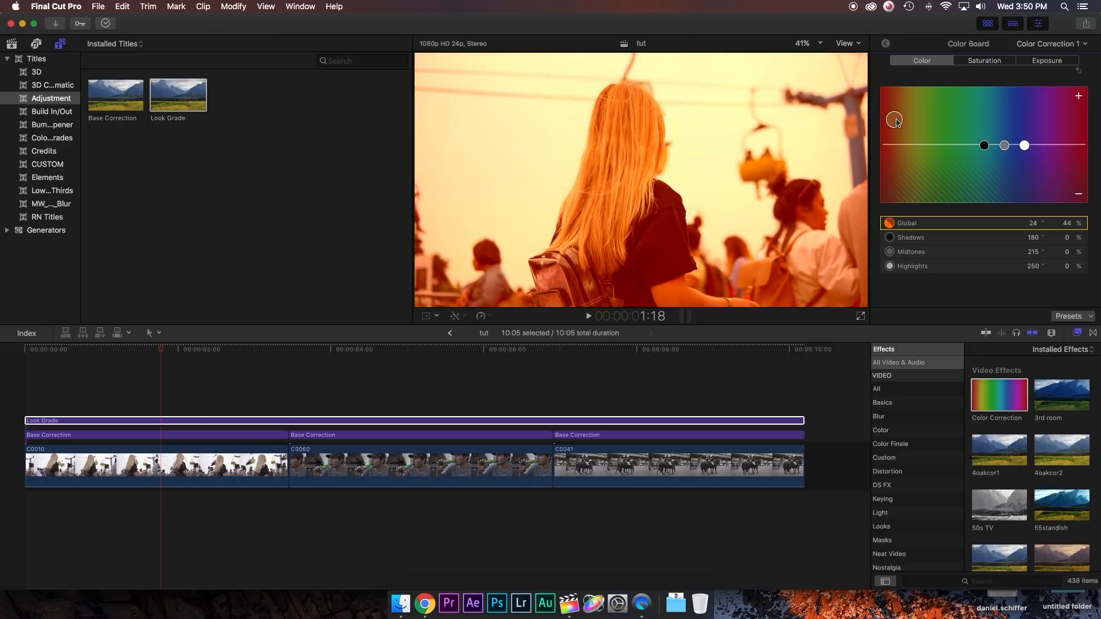
left_click_drag(894, 119, 911, 120)
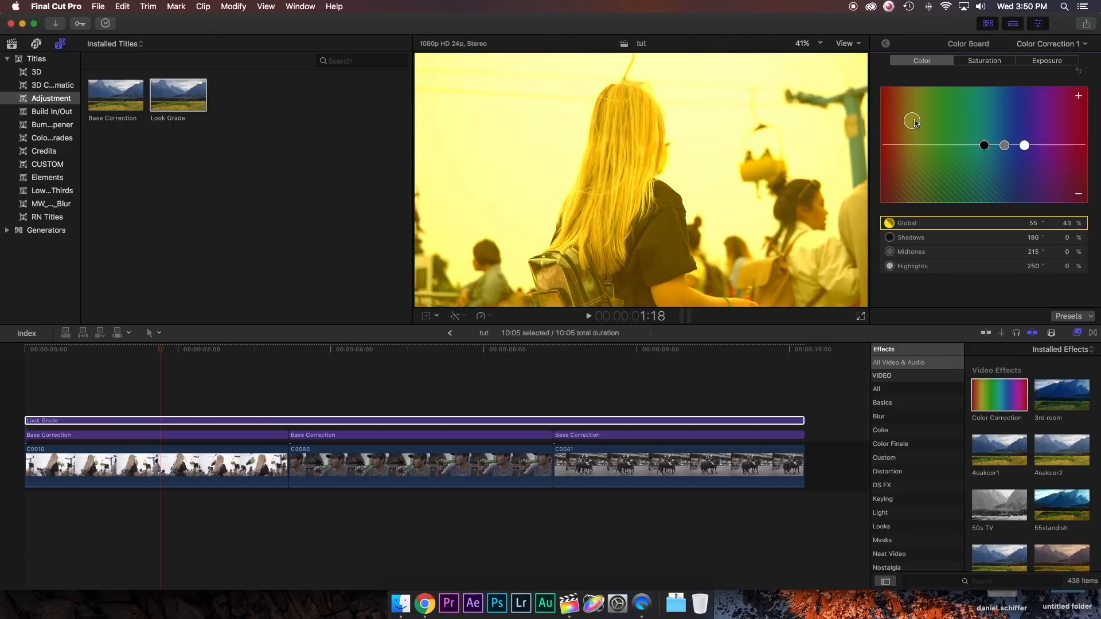
left_click_drag(912, 121, 978, 121)
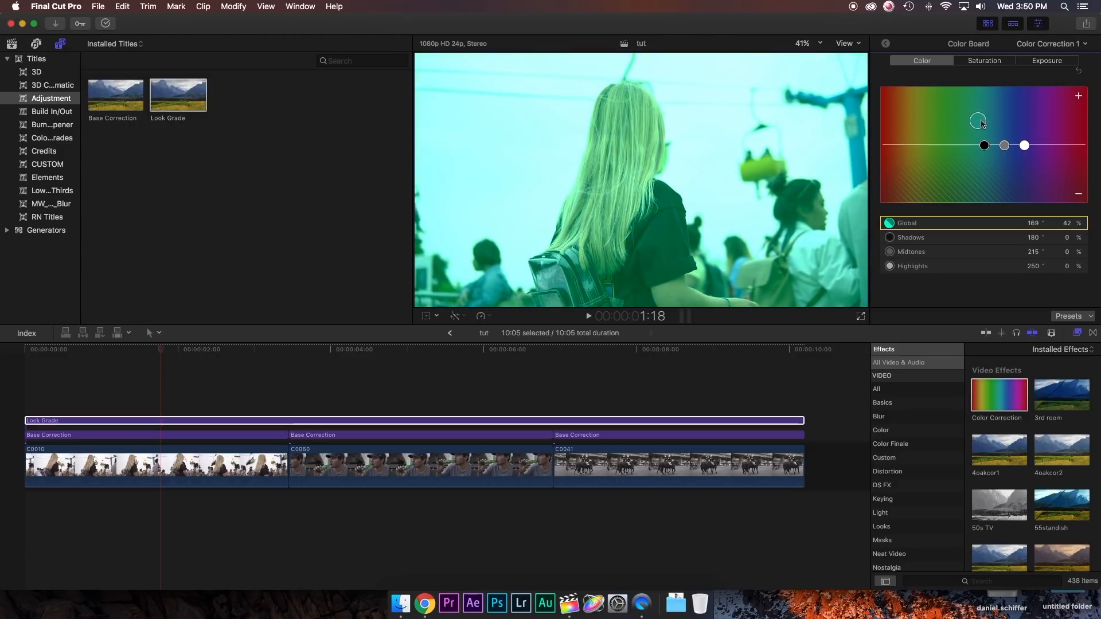
left_click_drag(977, 120, 1047, 123)
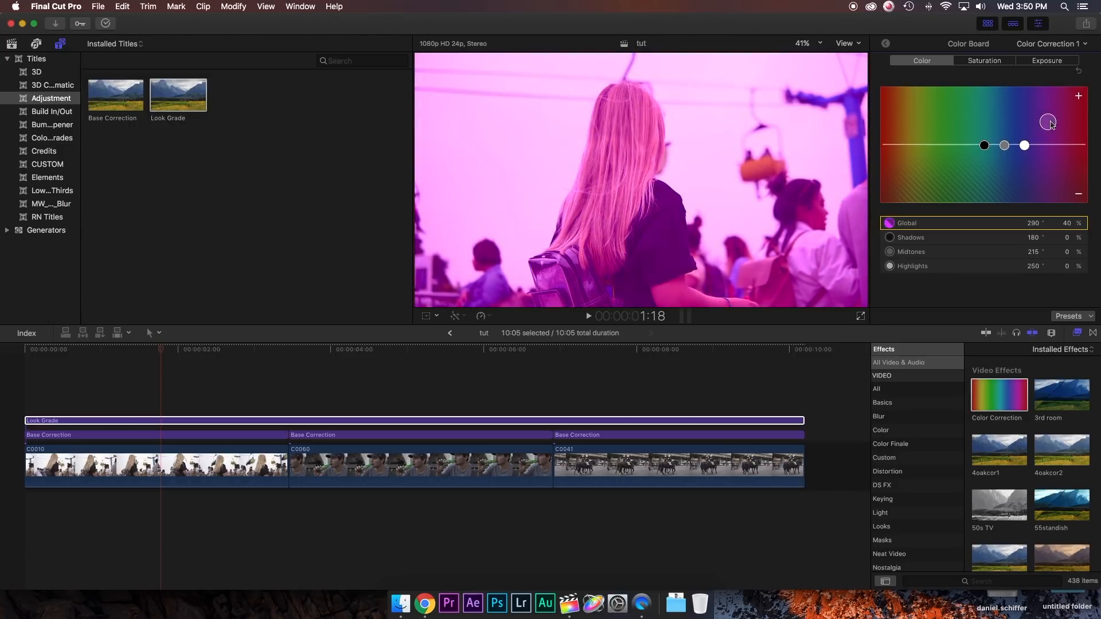
left_click_drag(1045, 121, 944, 146)
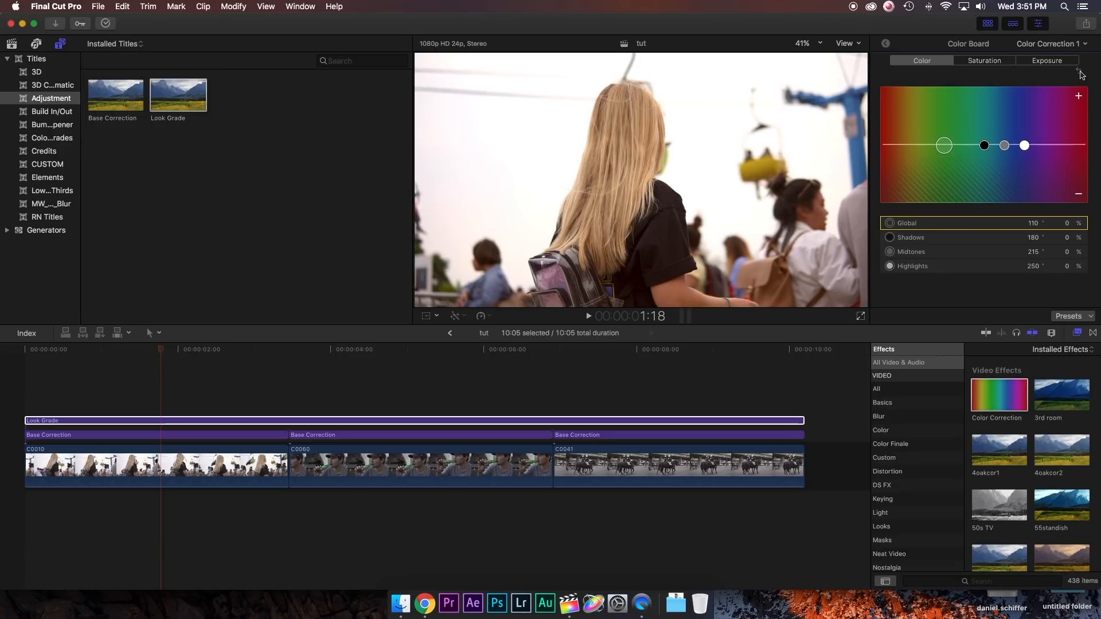
Tint the shadows teal at 54% and the midtones orange at 67%.
left_click(984, 146)
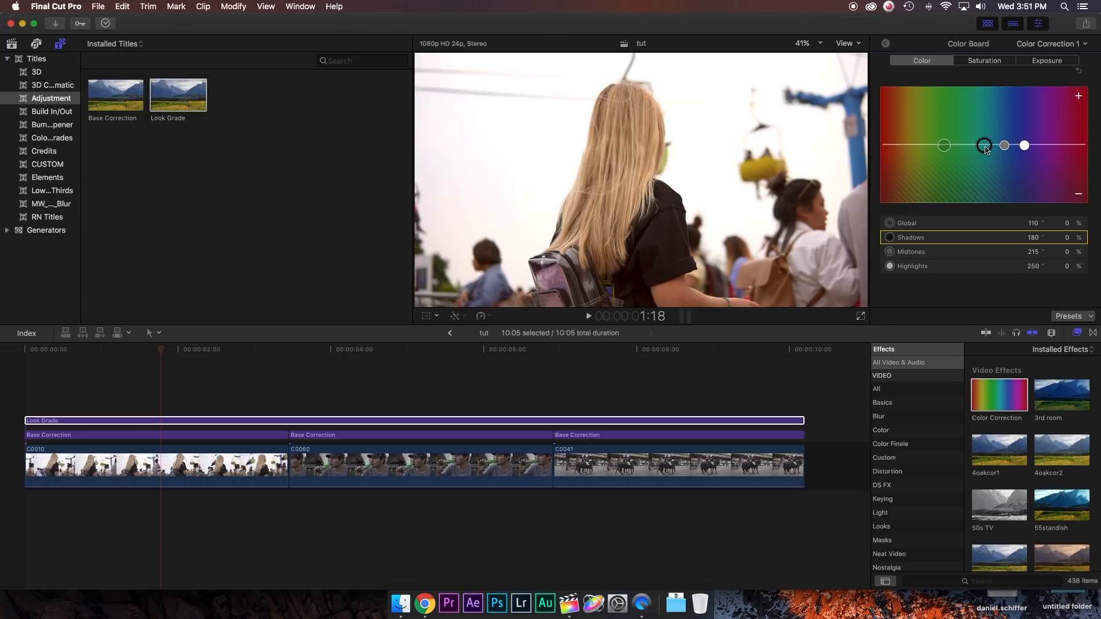
left_click_drag(982, 145, 982, 135)
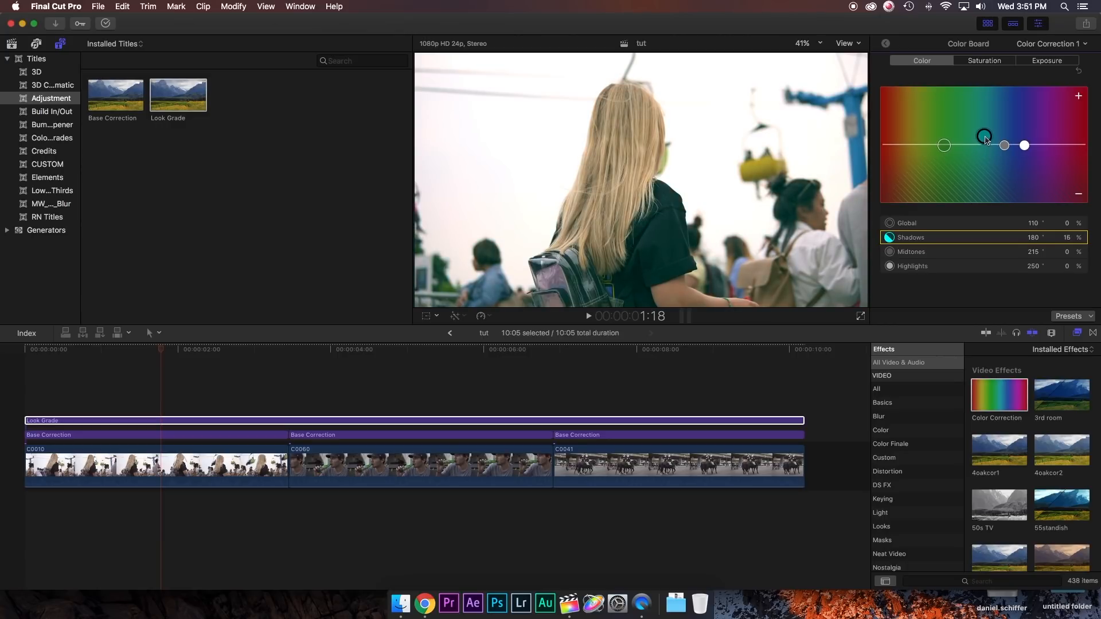
left_click_drag(984, 137, 984, 118)
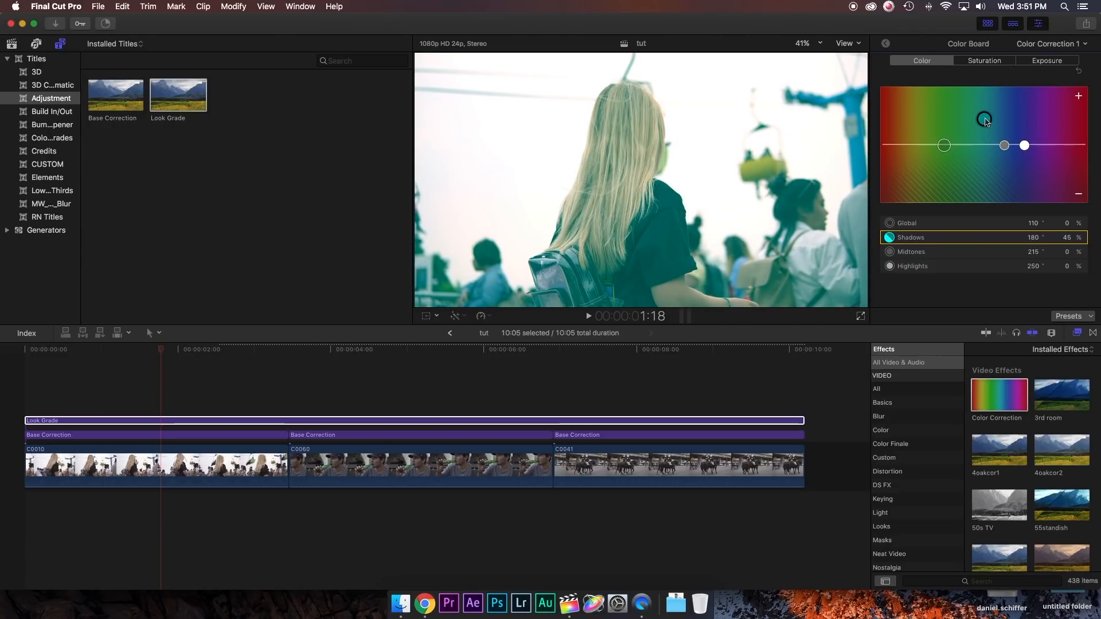
left_click_drag(983, 118, 986, 119)
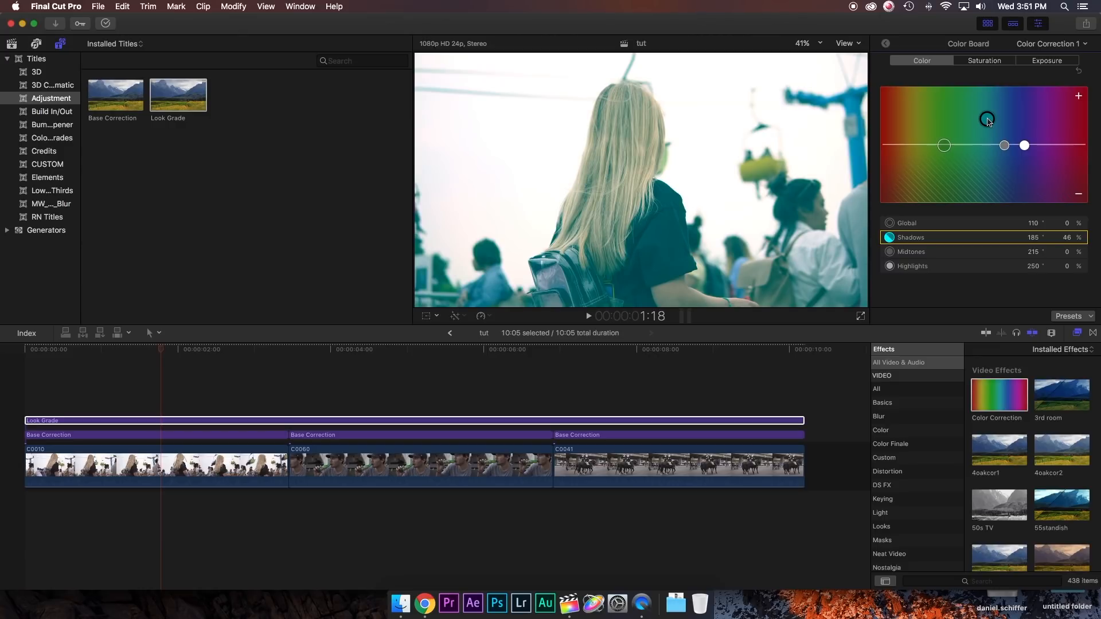
mouse_move(1013, 120)
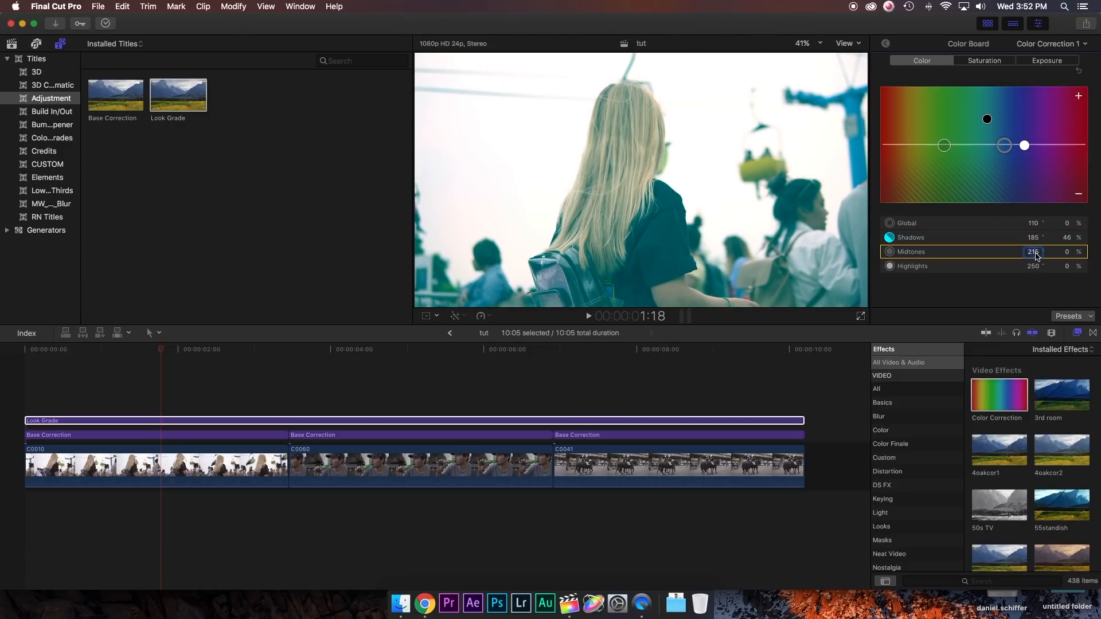
left_click_drag(1004, 146, 965, 146)
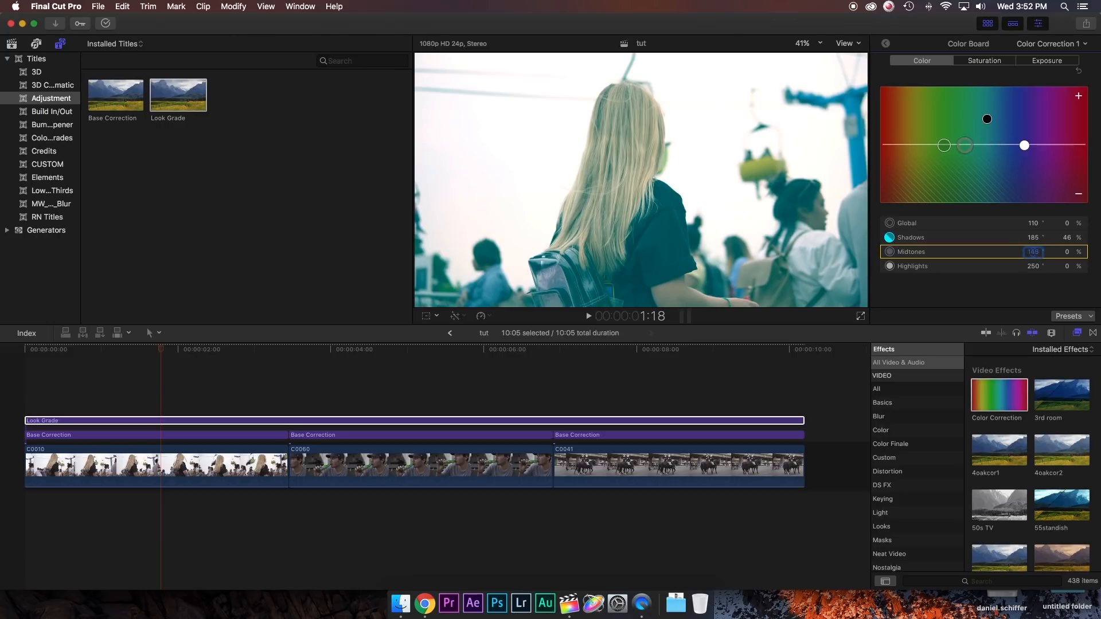
left_click_drag(966, 146, 906, 146)
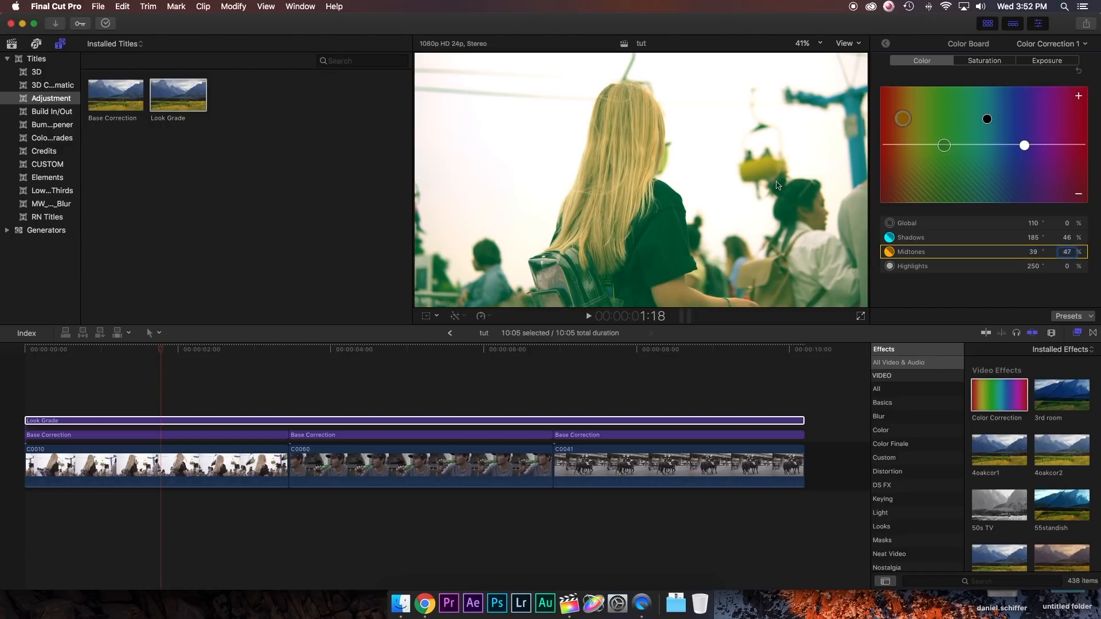
Pull global and highlight colour down to -10% each.
left_click(906, 222)
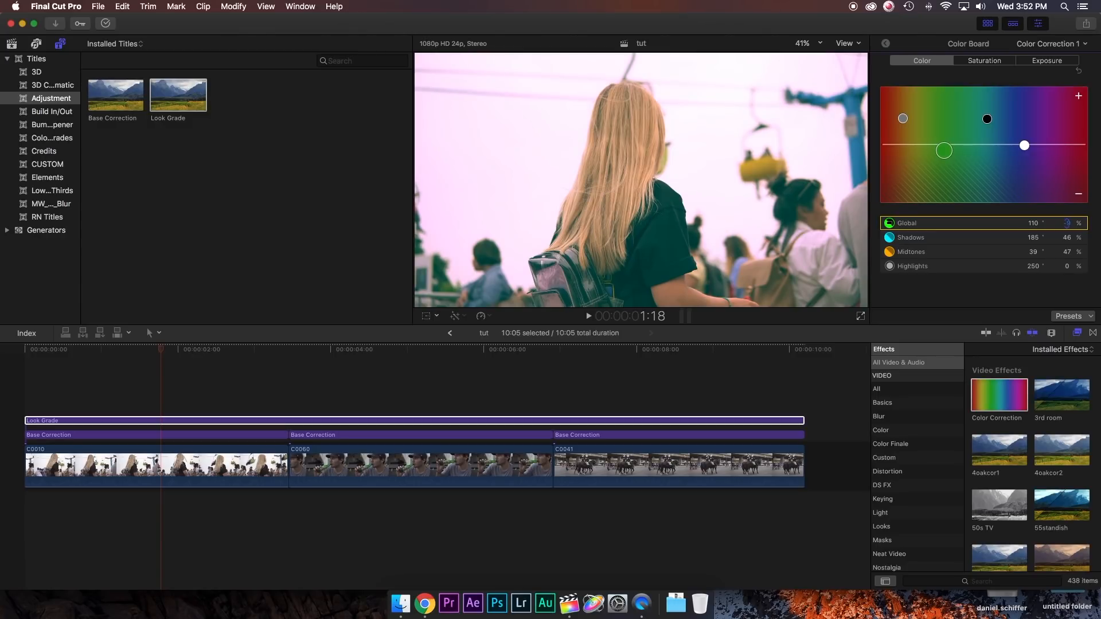
left_click_drag(1066, 223, 1066, 229)
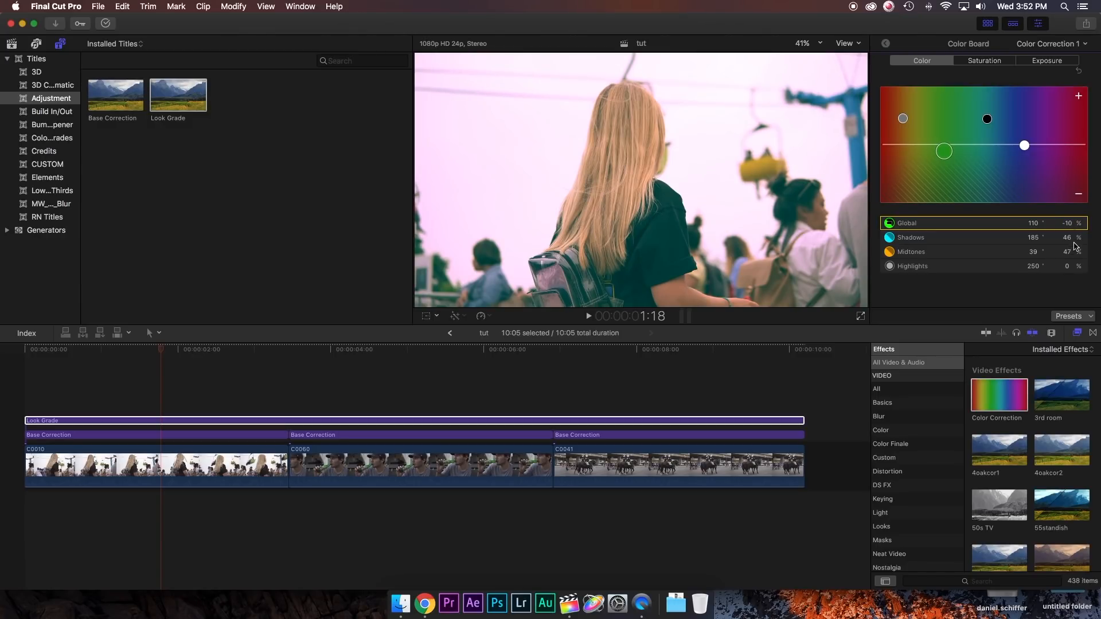
mouse_move(598, 242)
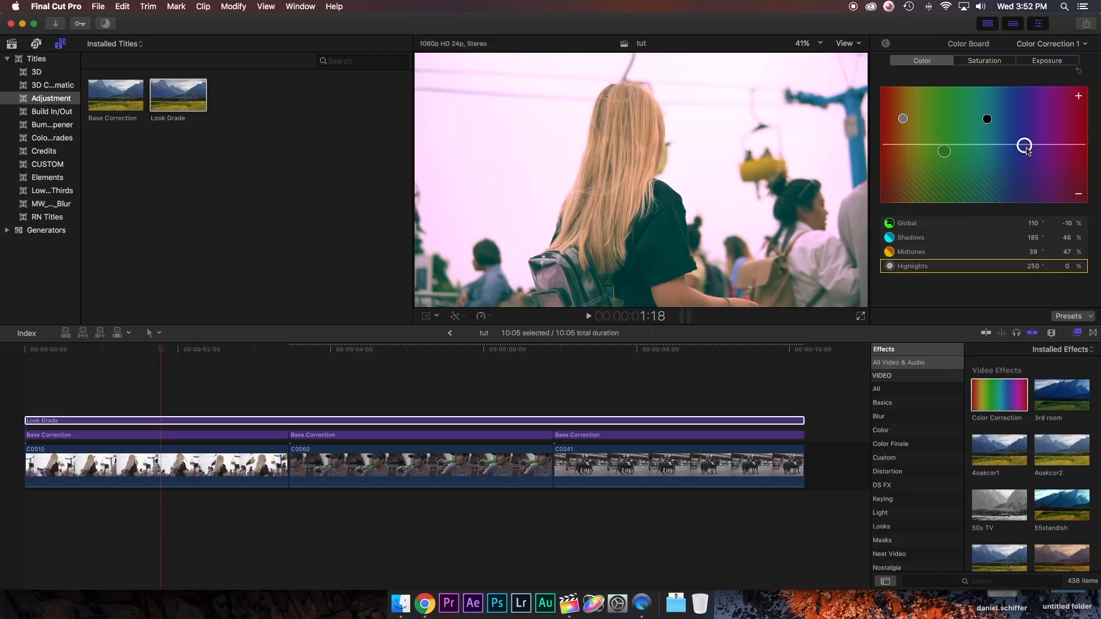
left_click_drag(1023, 146, 1041, 146)
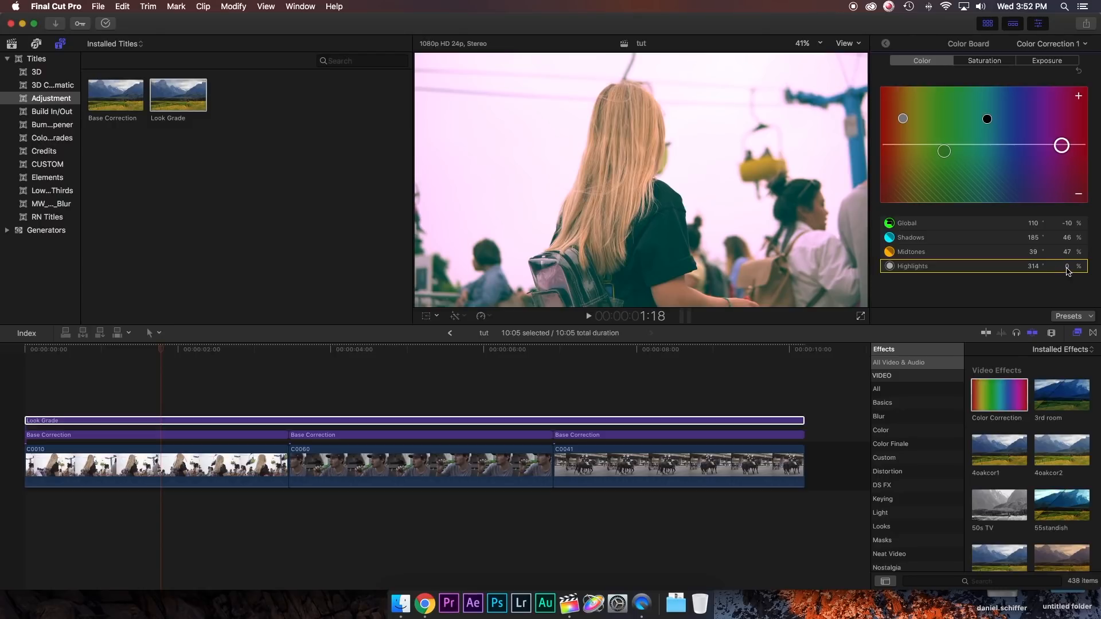
left_click_drag(1061, 146, 1062, 149)
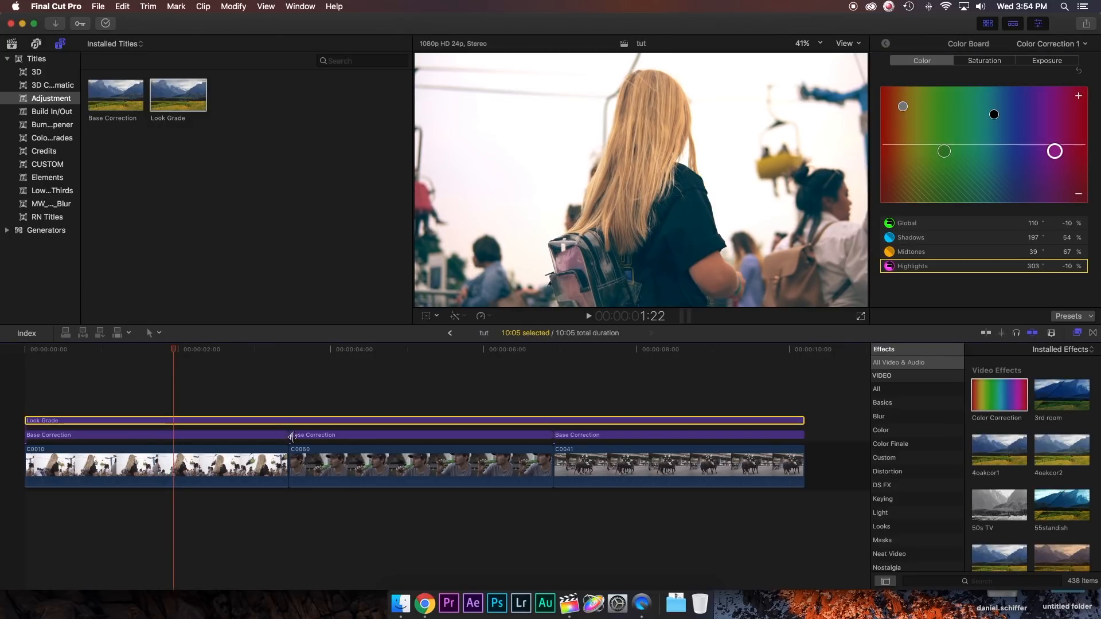
Skim the timeline across the horse, girl and beer-drinking clips to check the grade.
left_click(407, 349)
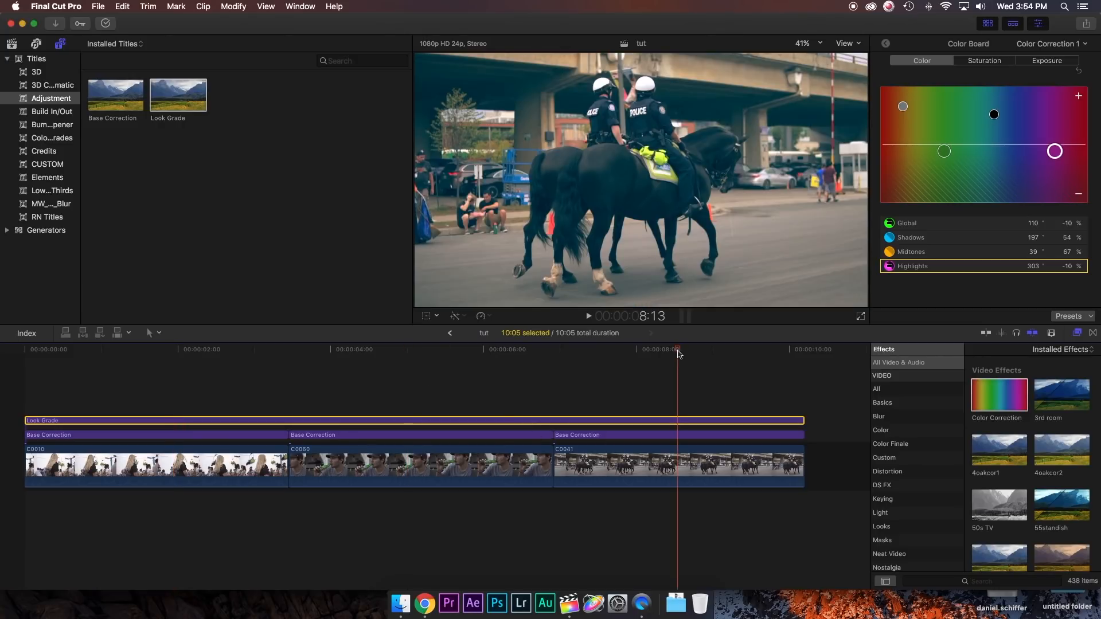
left_click(184, 348)
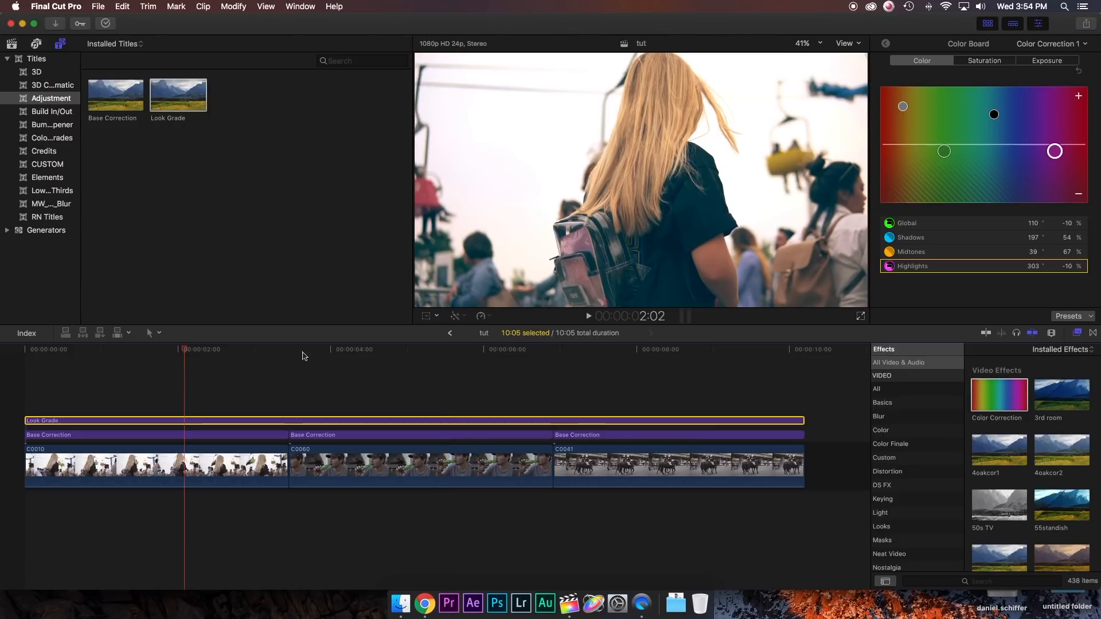
left_click(677, 349)
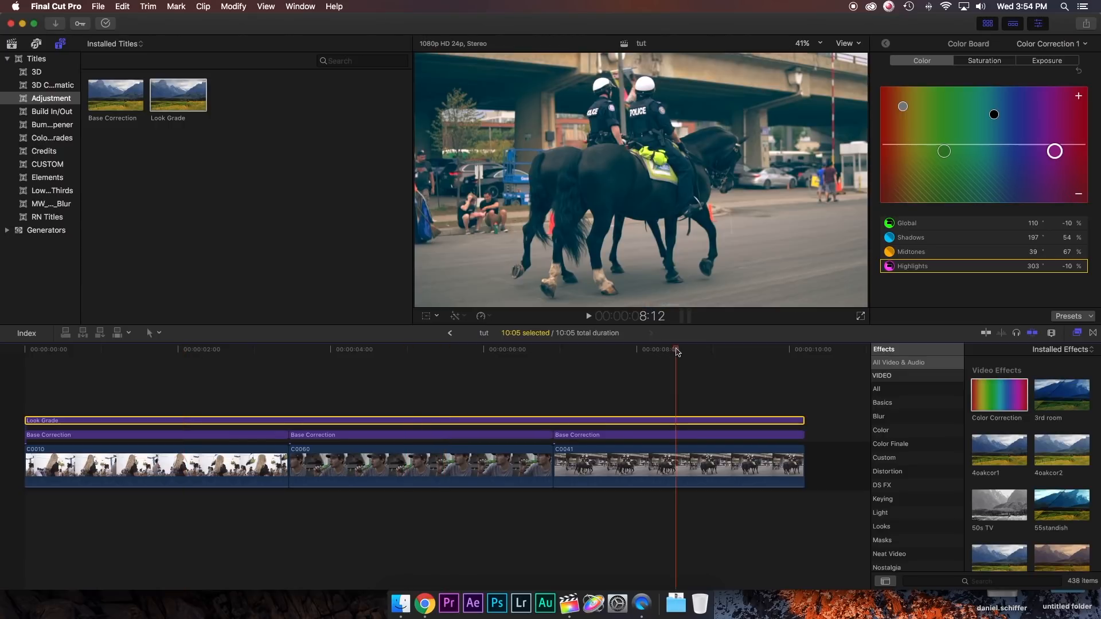
left_click(428, 348)
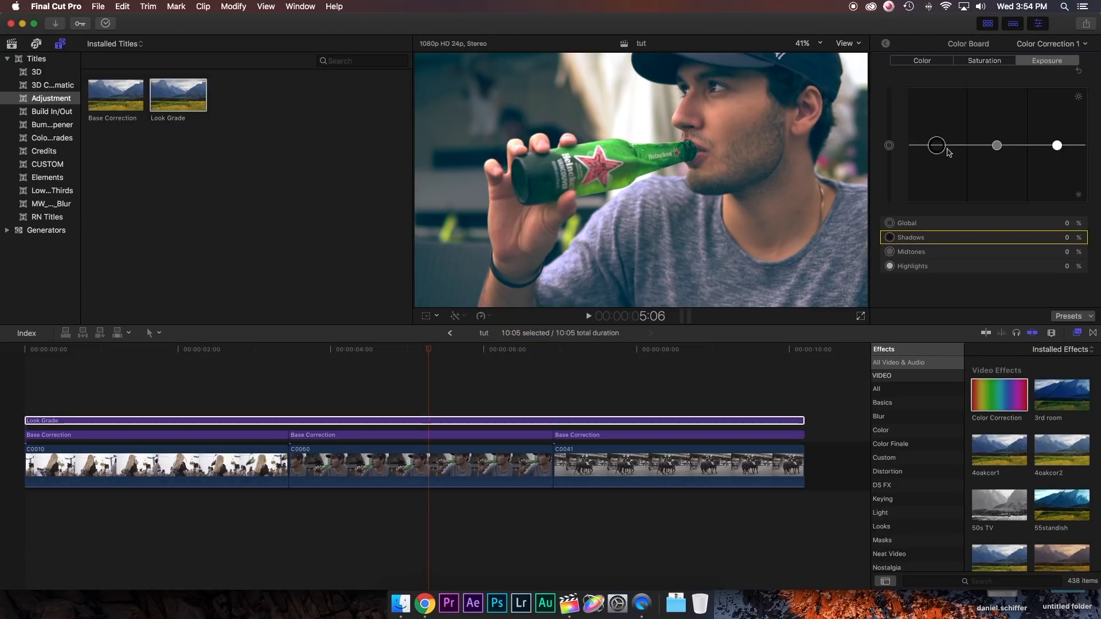
Fade the look: Shadows exposure up to 11%, Midtones down to -12%.
left_click_drag(936, 146, 935, 143)
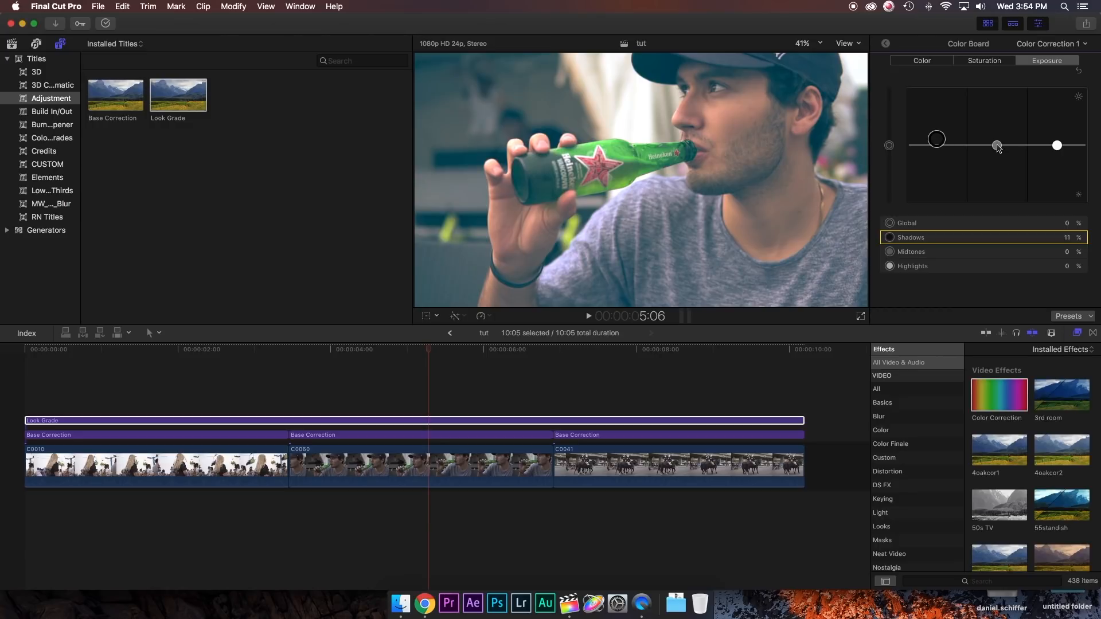
left_click_drag(996, 146, 997, 152)
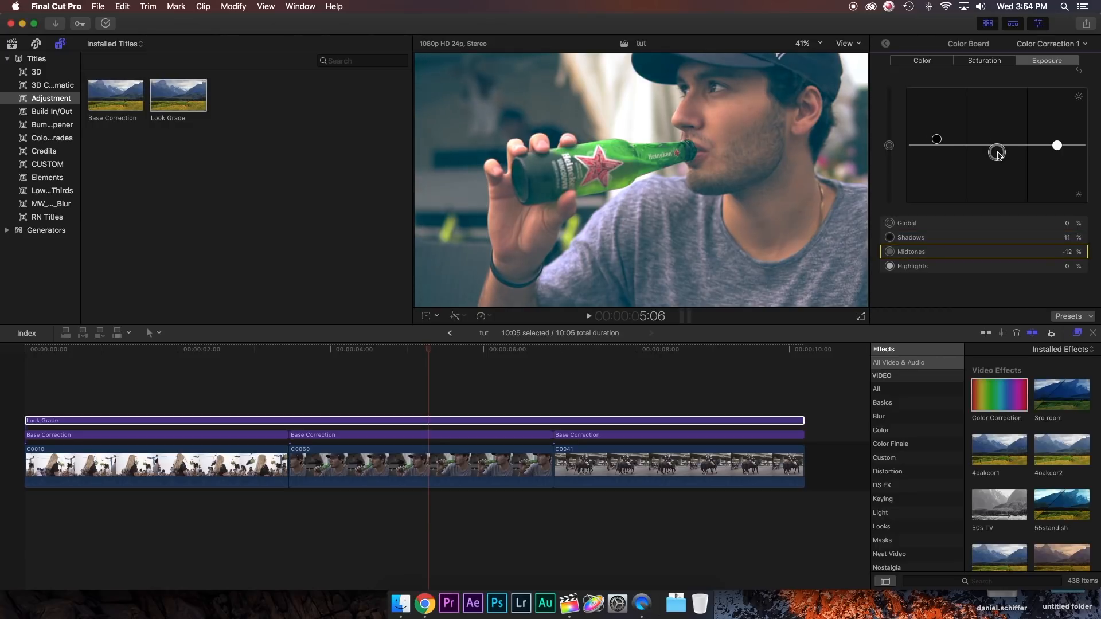
left_click_drag(996, 153, 996, 155)
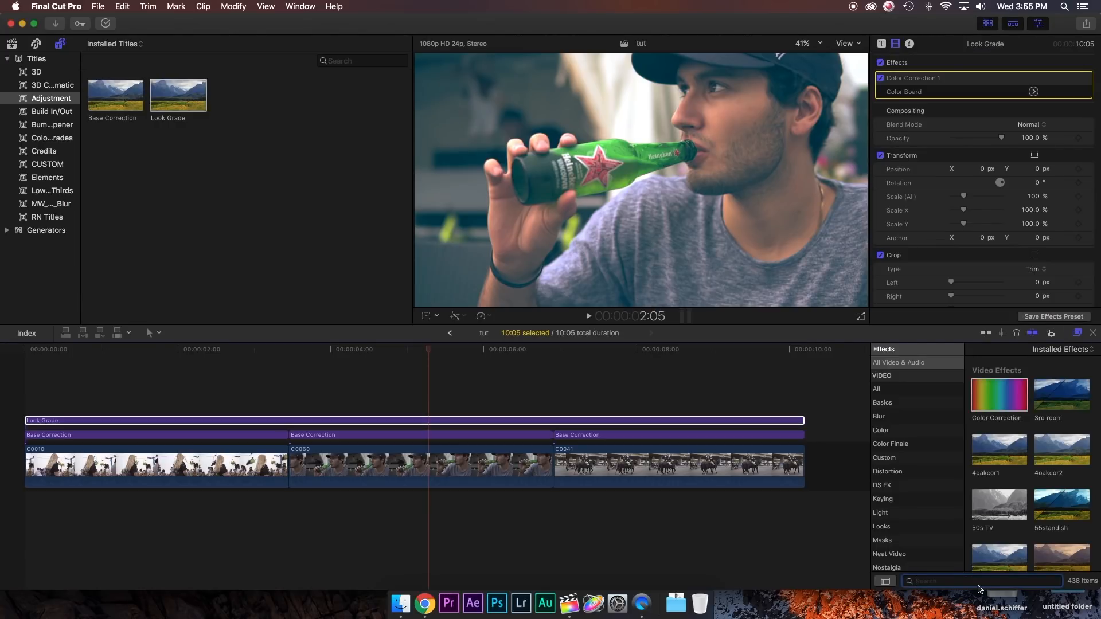
Add a Vignette to Look Grade with Darken 0.5 and Size 0.57.
type("v")
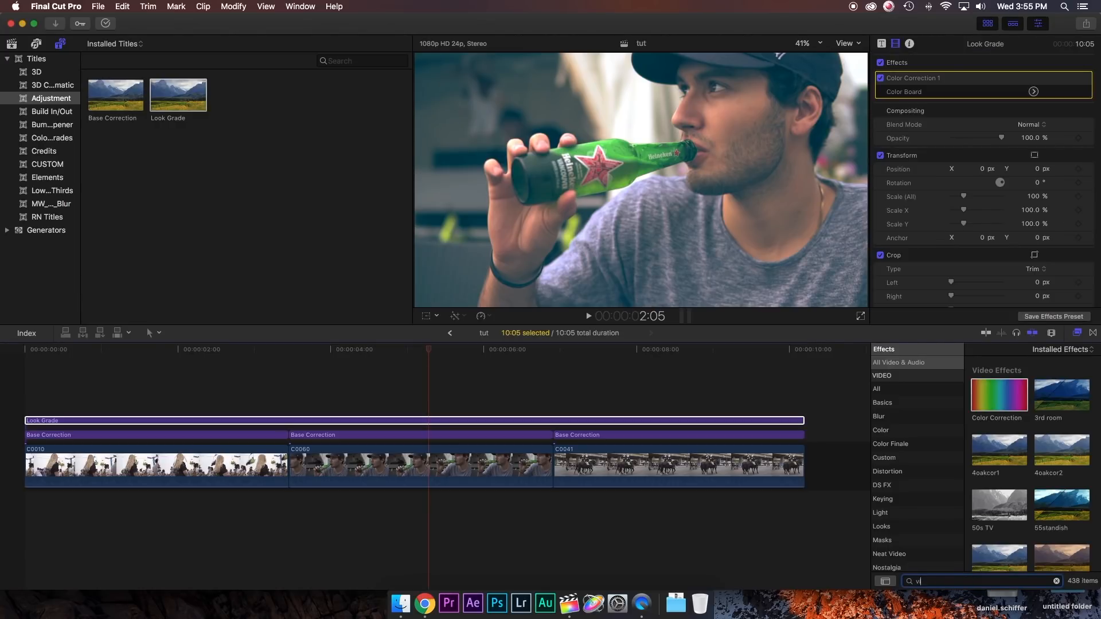
type("ign")
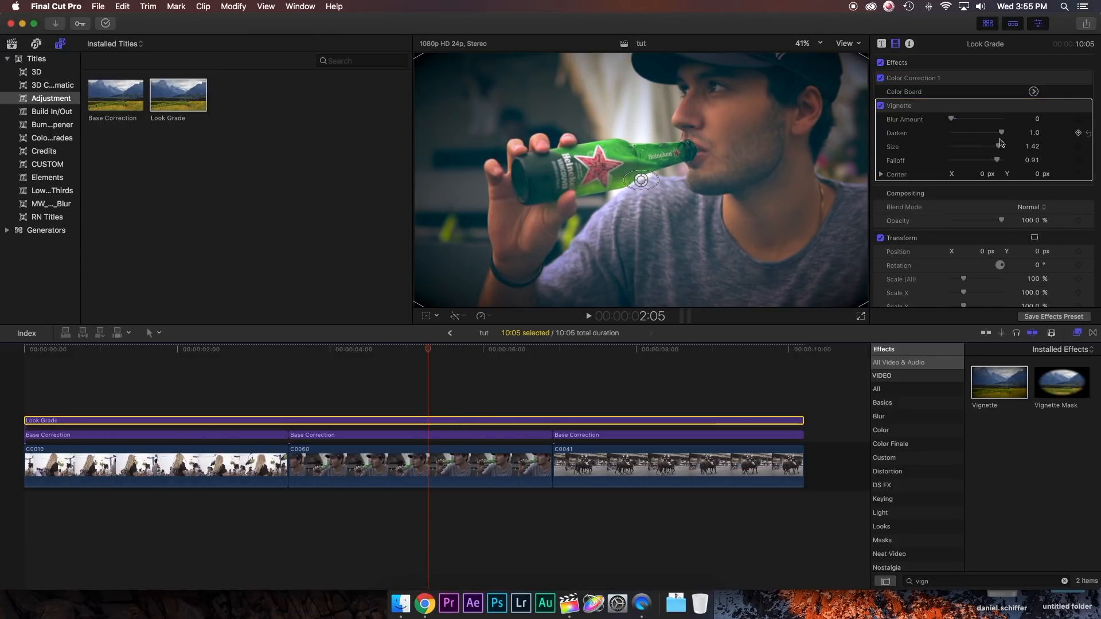
left_click_drag(1000, 133, 982, 133)
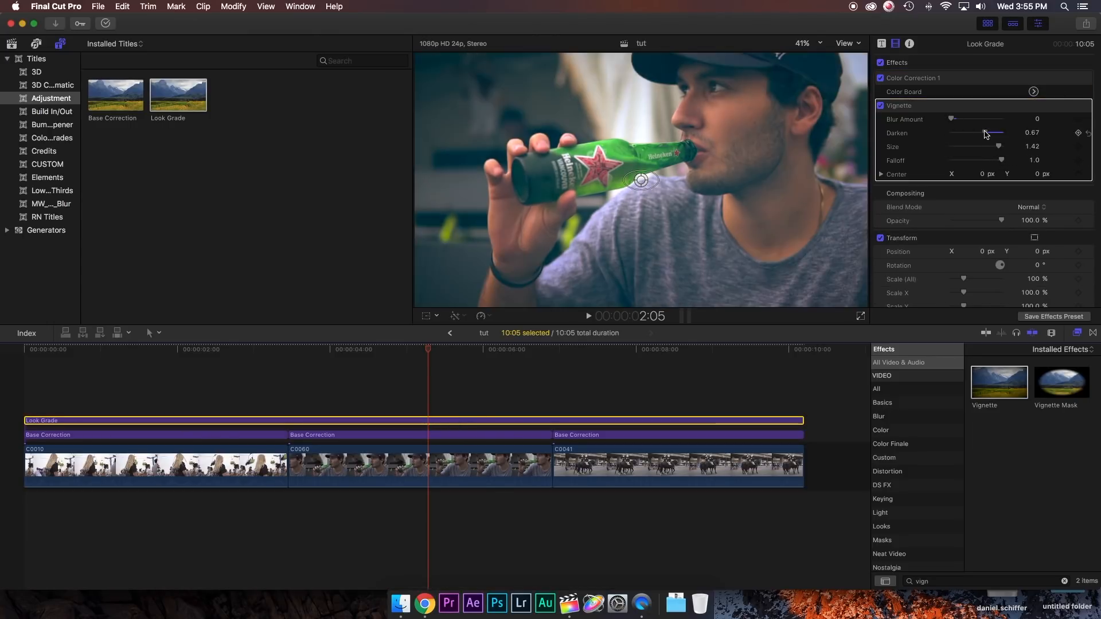
left_click_drag(986, 133, 975, 133)
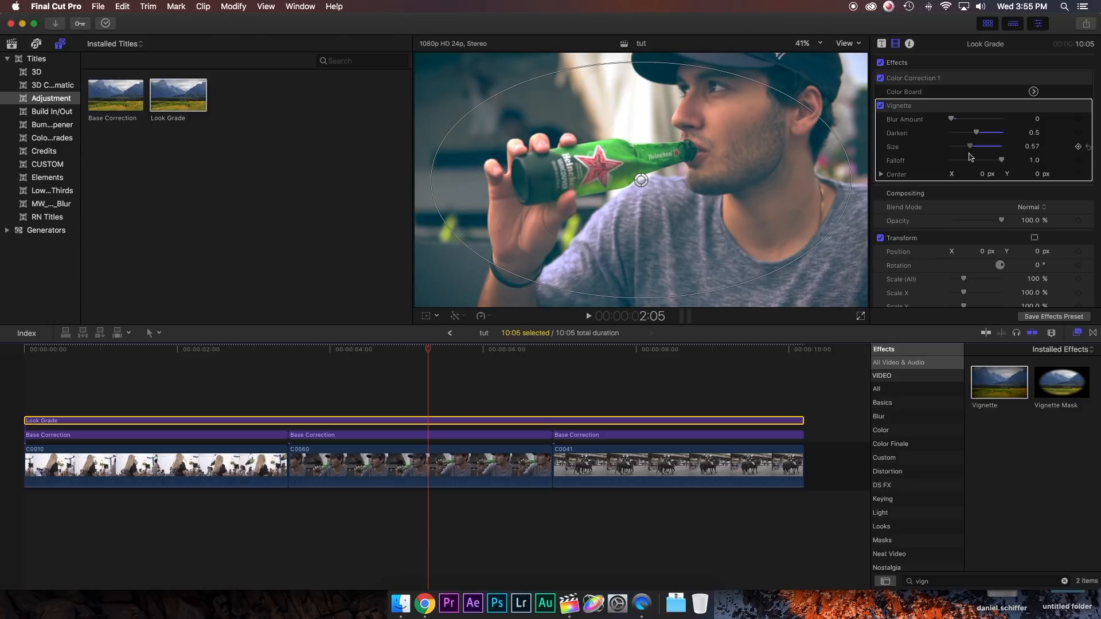
Add a 2.35:1 Letterbox with Offset pushed to -1.0.
type("letter")
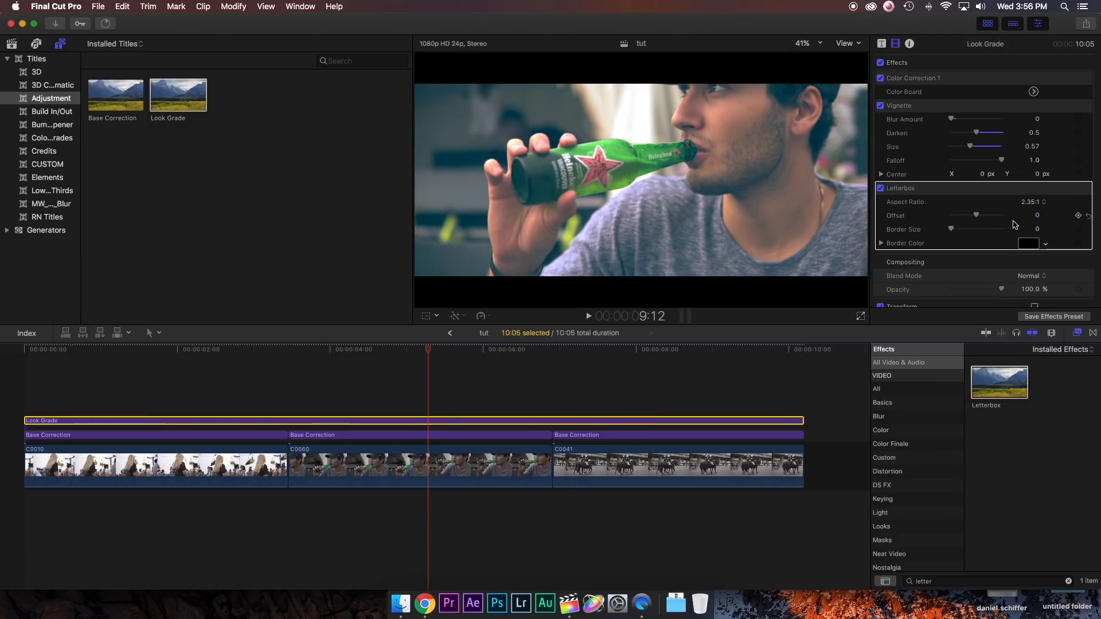
left_click_drag(974, 215, 949, 216)
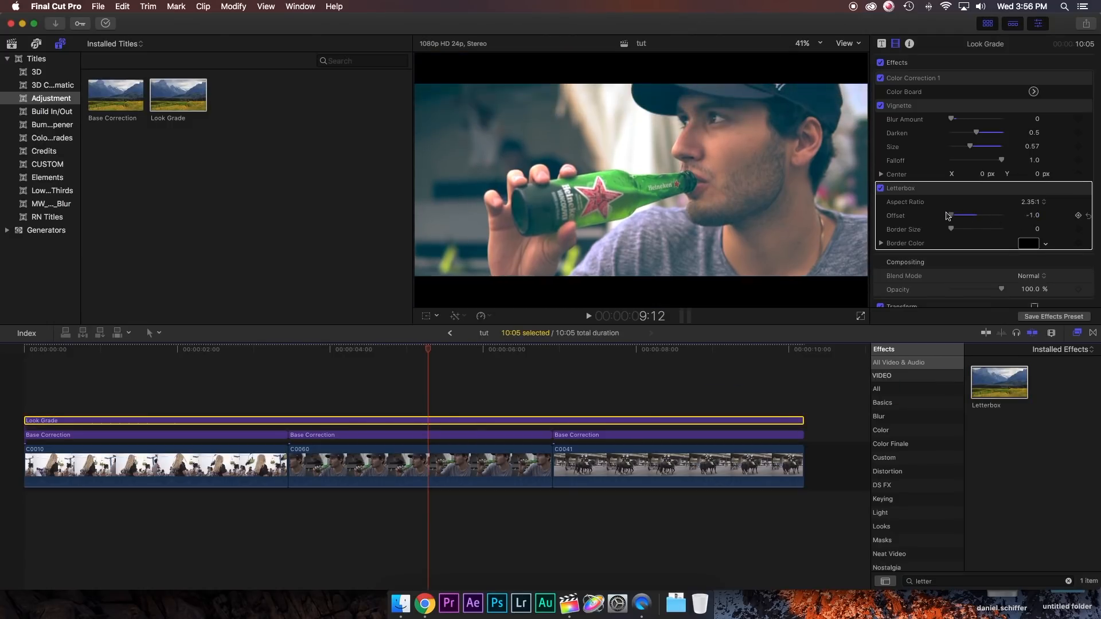